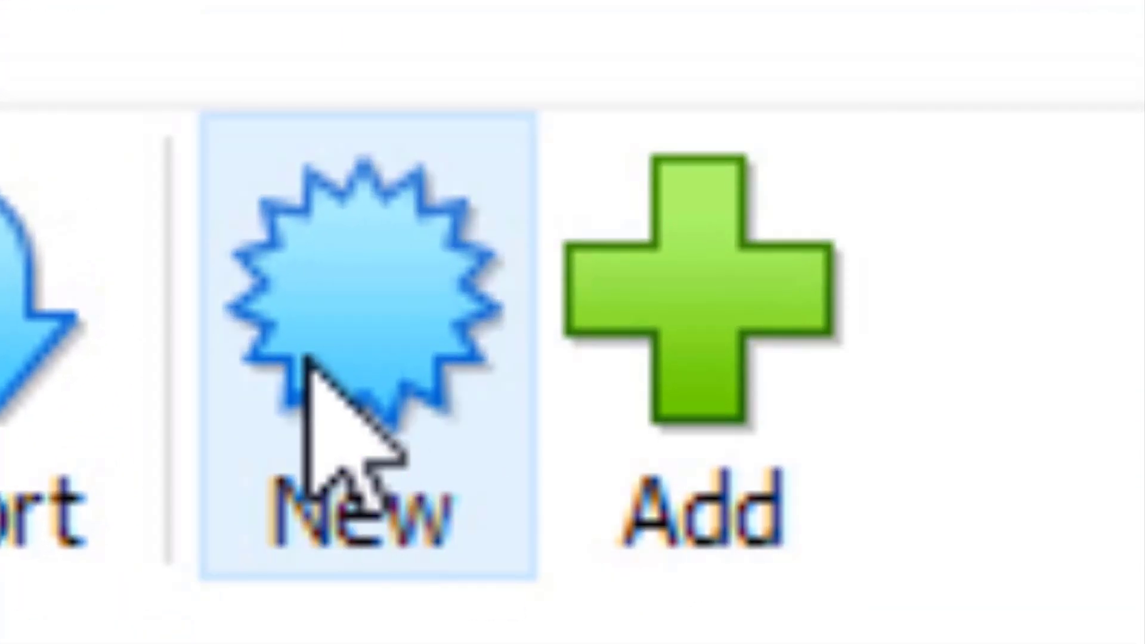
- Create the FreePBX VM as Other Linux (64-bit) with 2048 MB and a dynamically allocated 20 GB VDI disk
click(365, 292)
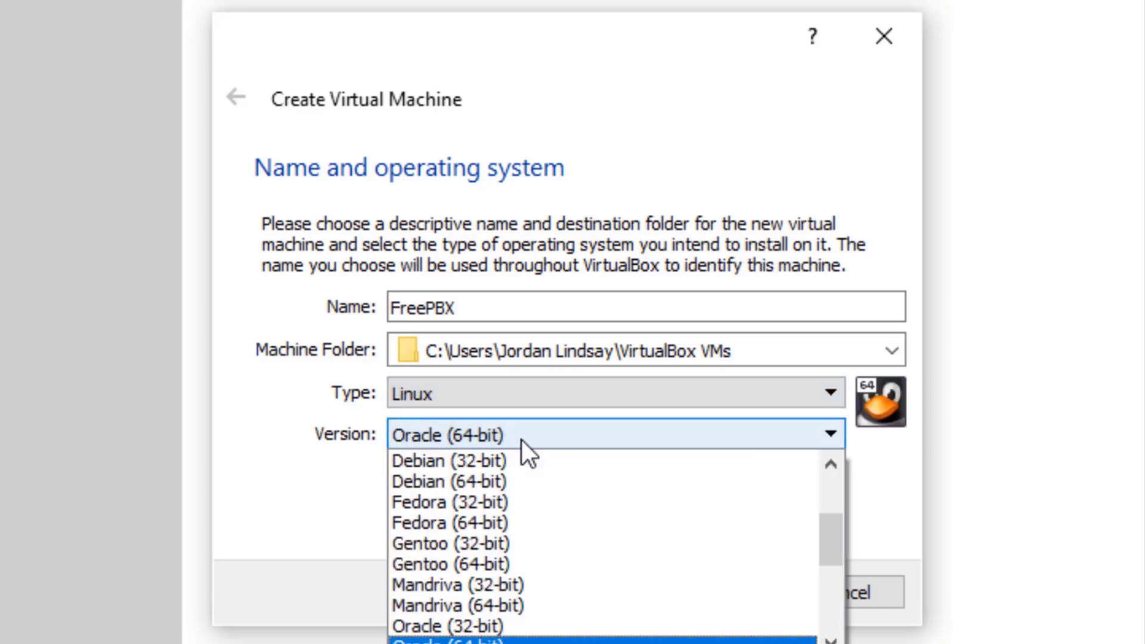
click(449, 435)
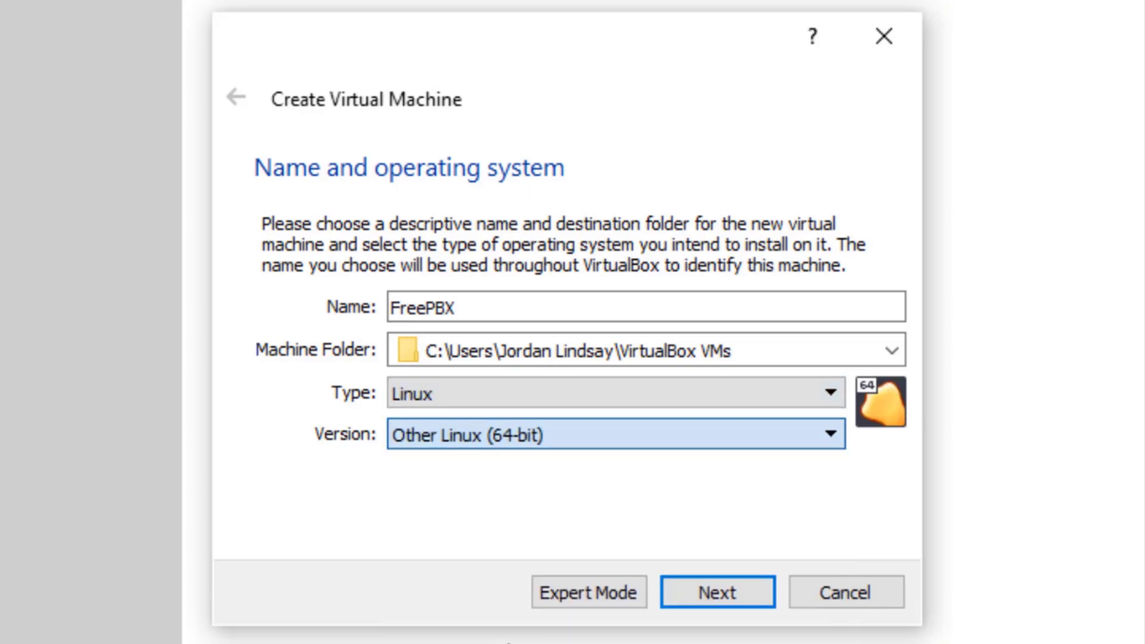
click(715, 592)
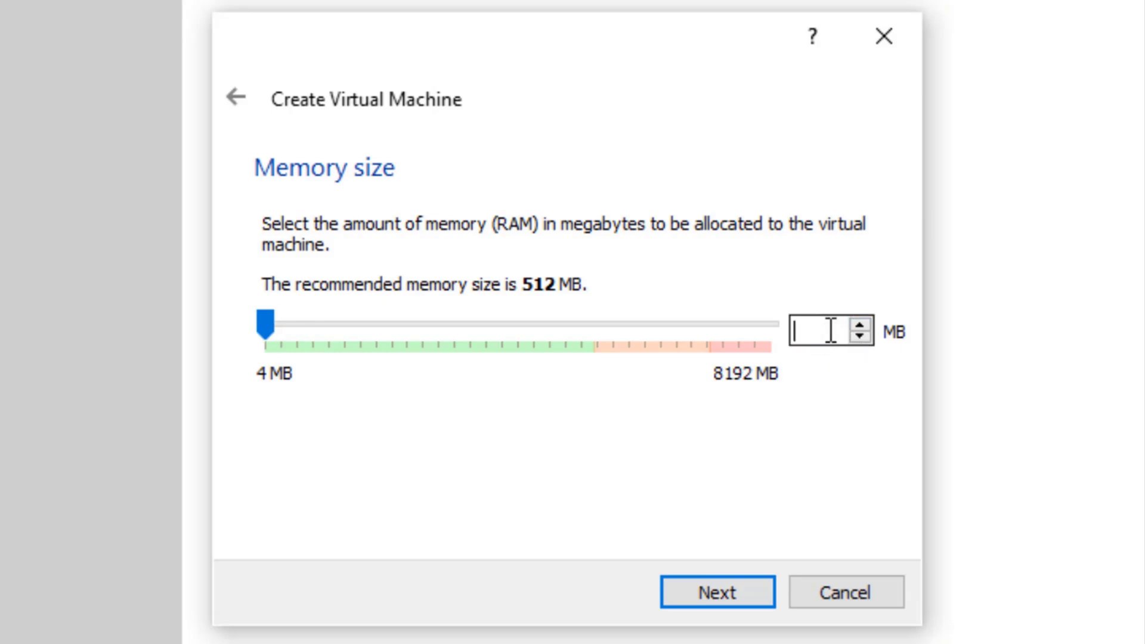
text(2048)
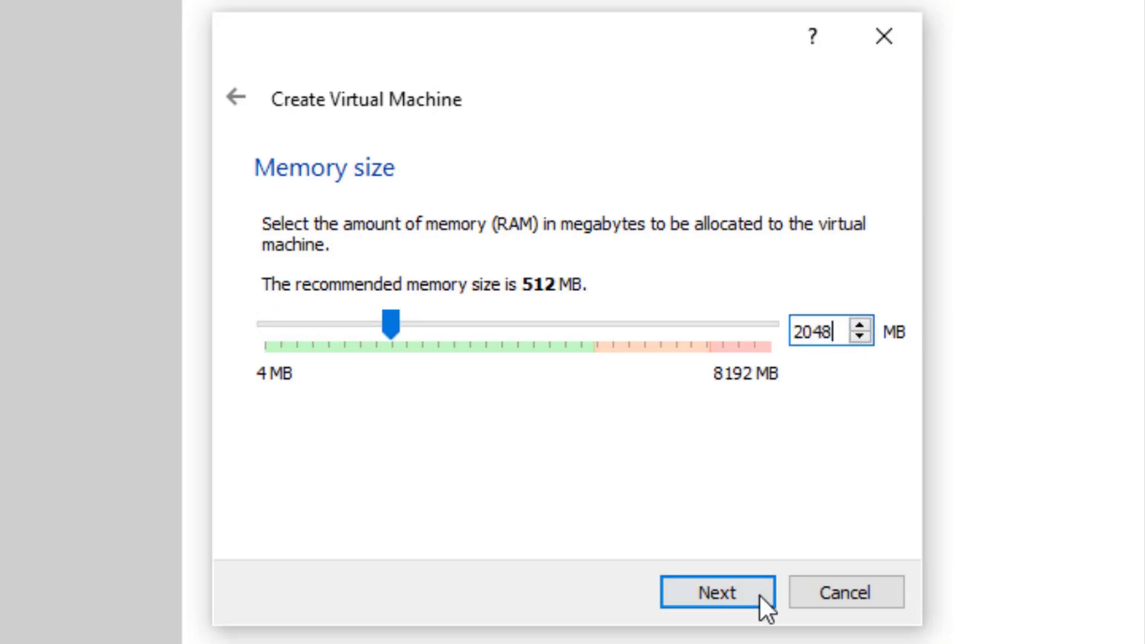
click(716, 592)
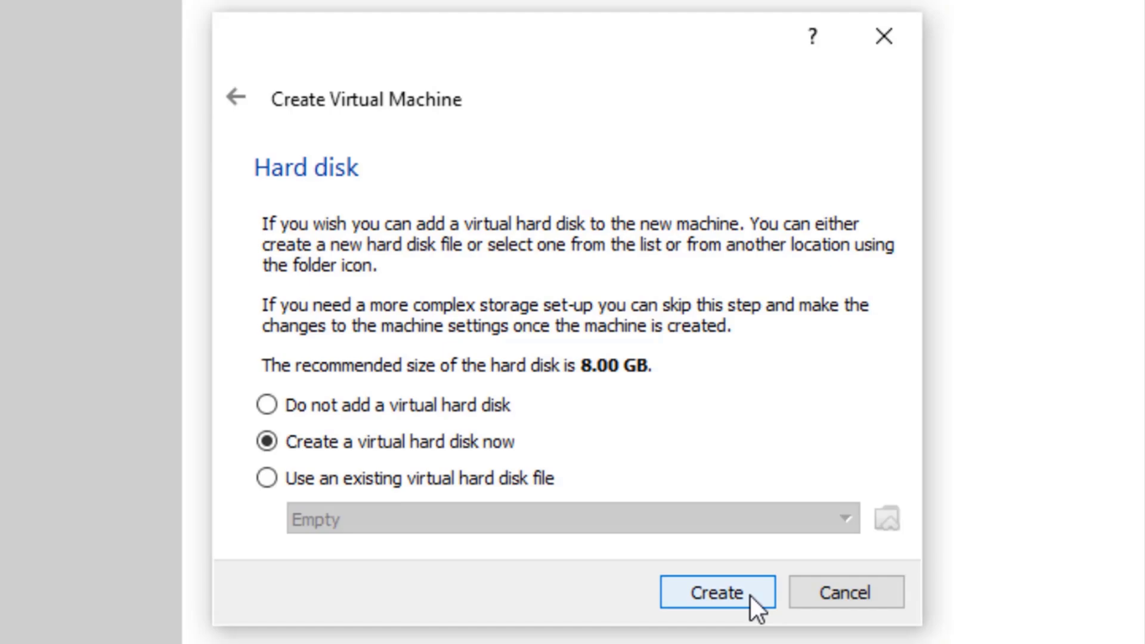
click(716, 592)
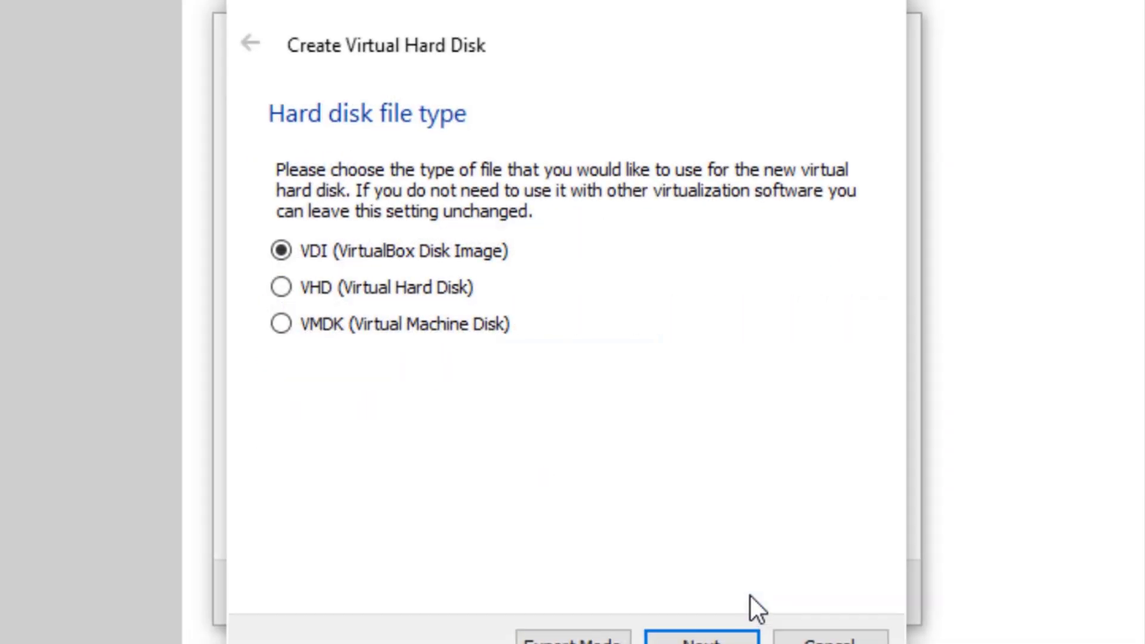
click(699, 639)
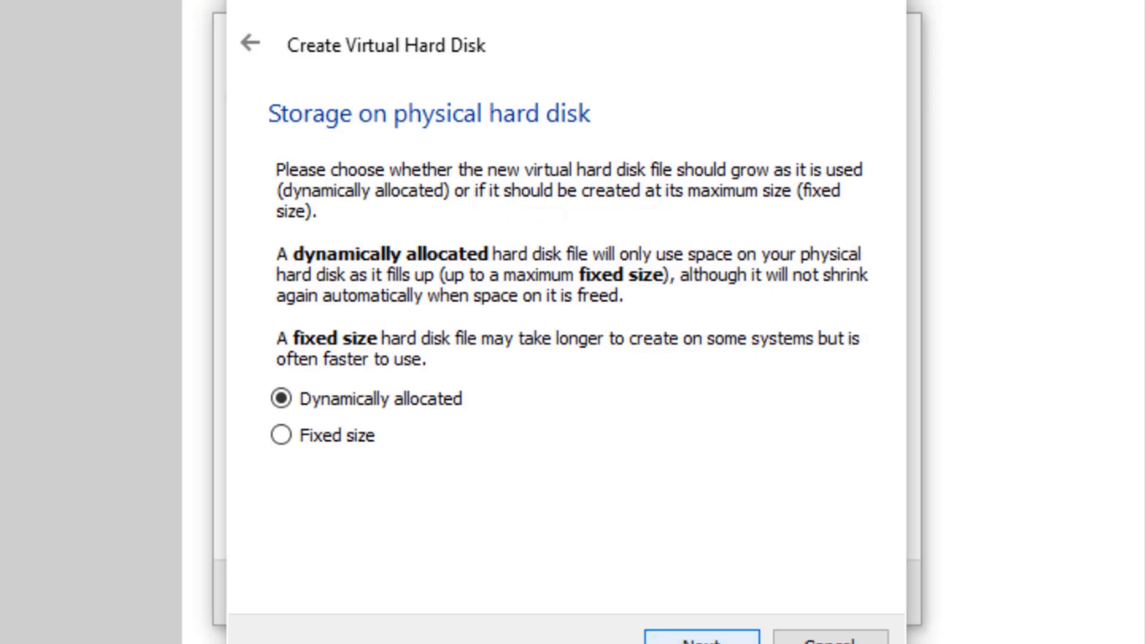
click(699, 640)
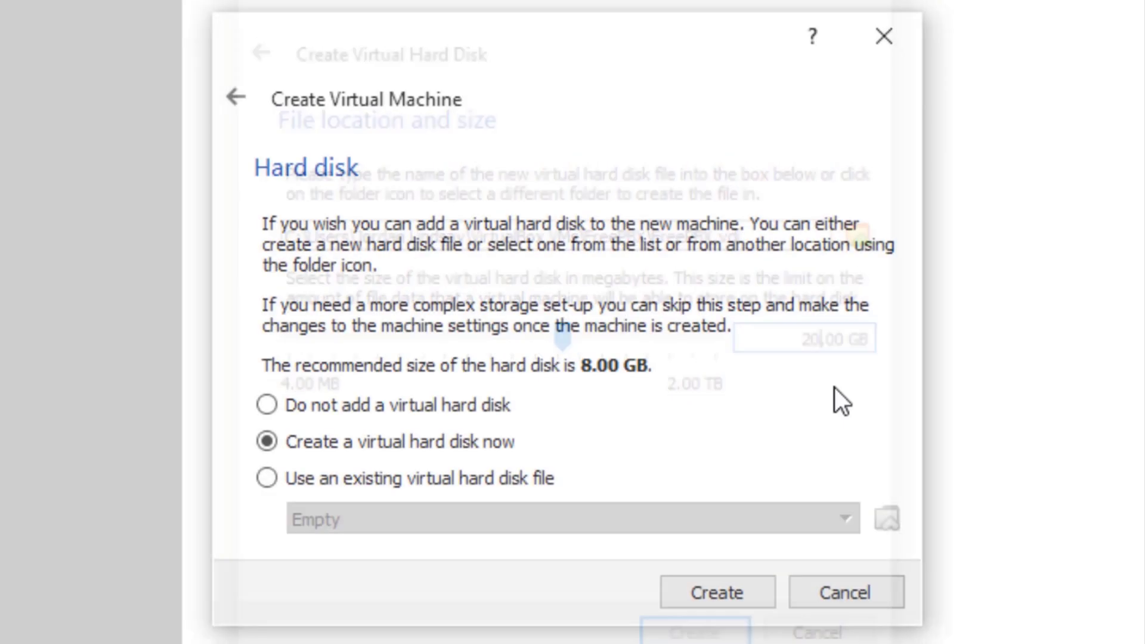
- Cap the FreePBX VM's CPU execution at 50% and insert the SNG7-FPBX-64bit-2002-2.iso installer
click(716, 591)
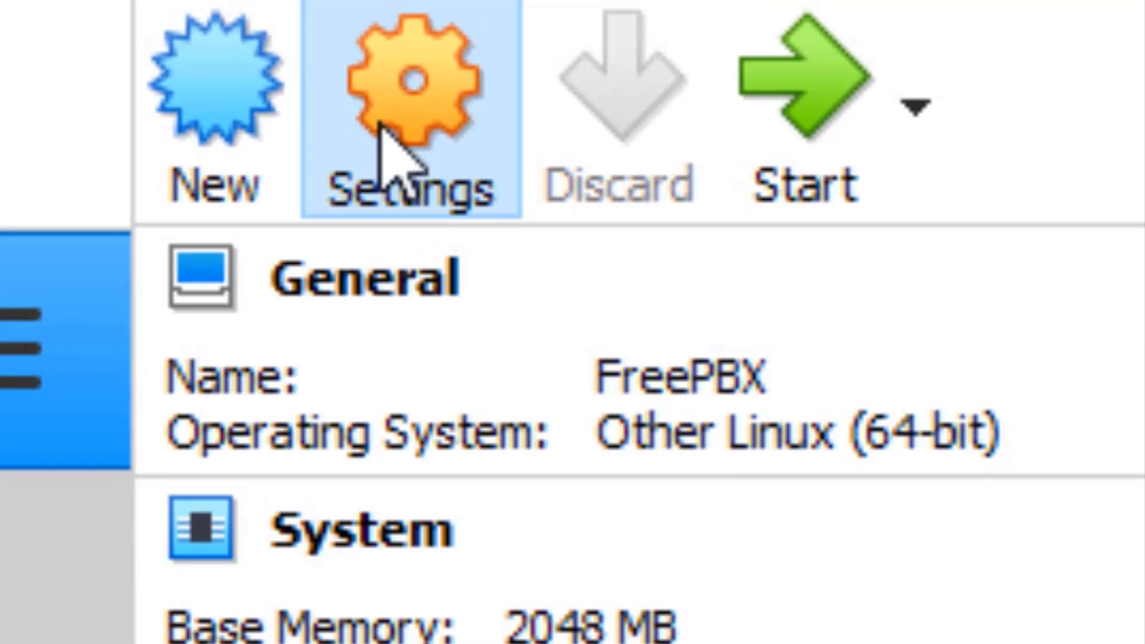
click(416, 73)
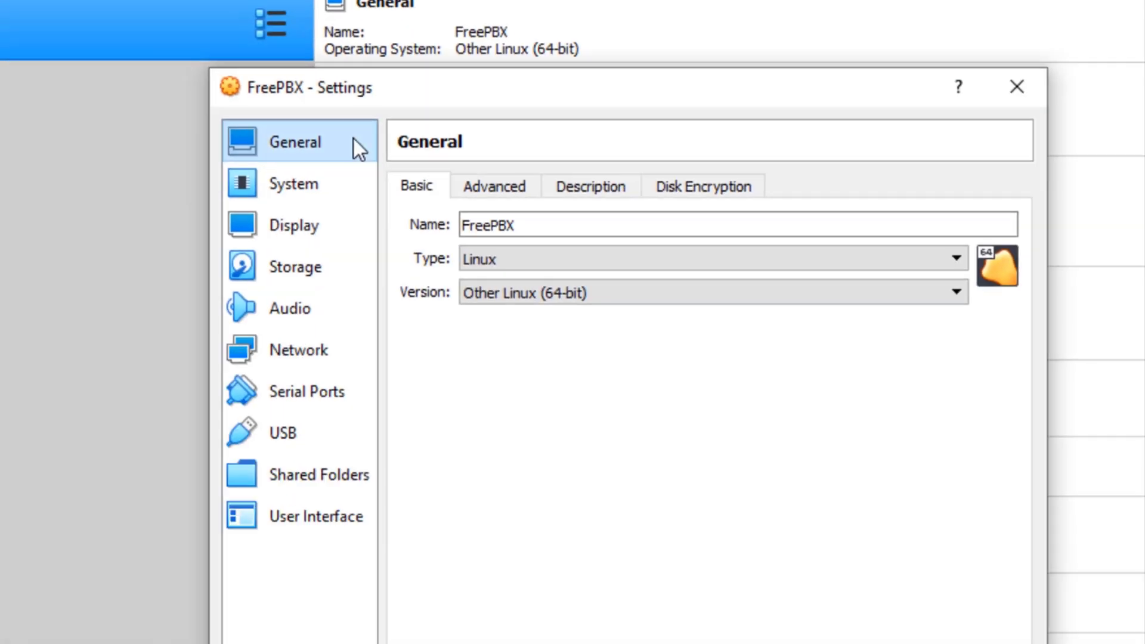
click(292, 183)
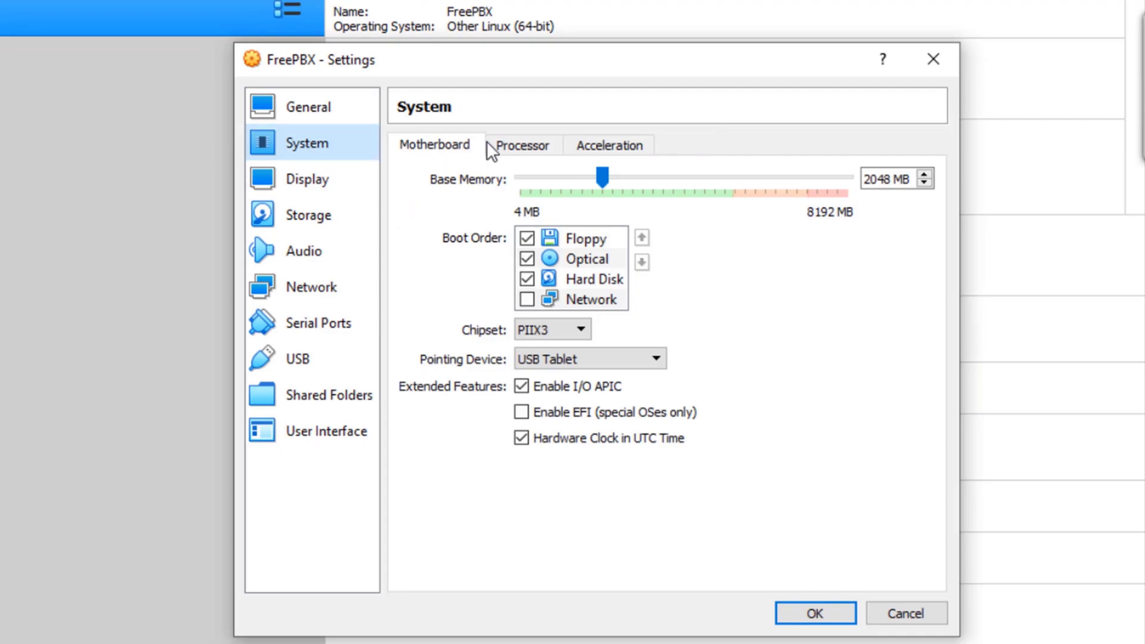
click(522, 144)
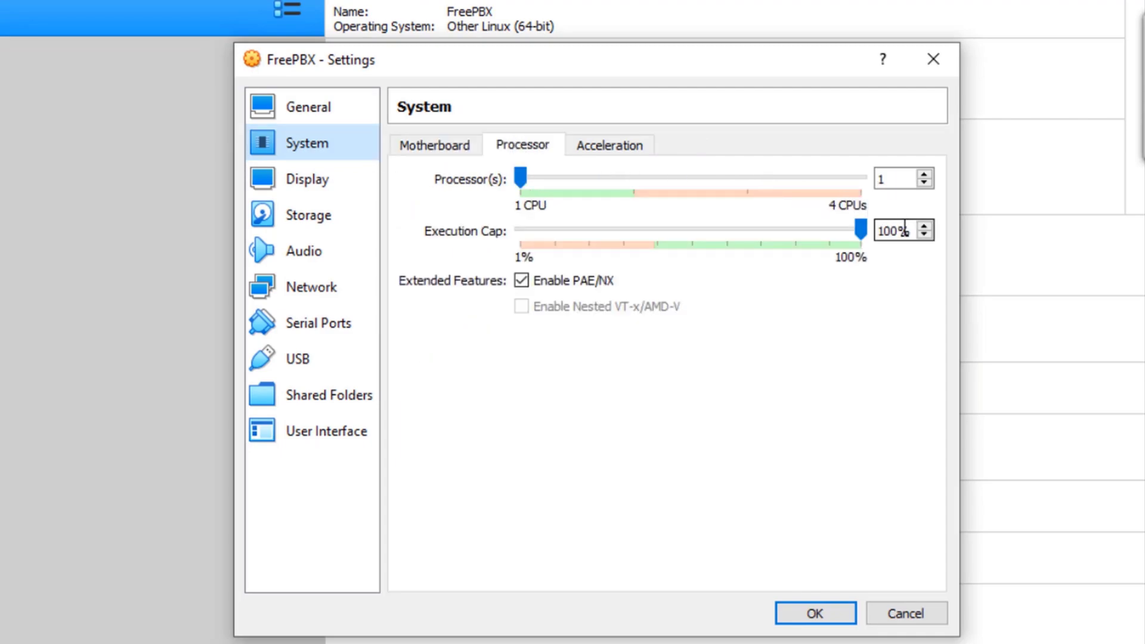
drag(860, 230, 515, 230)
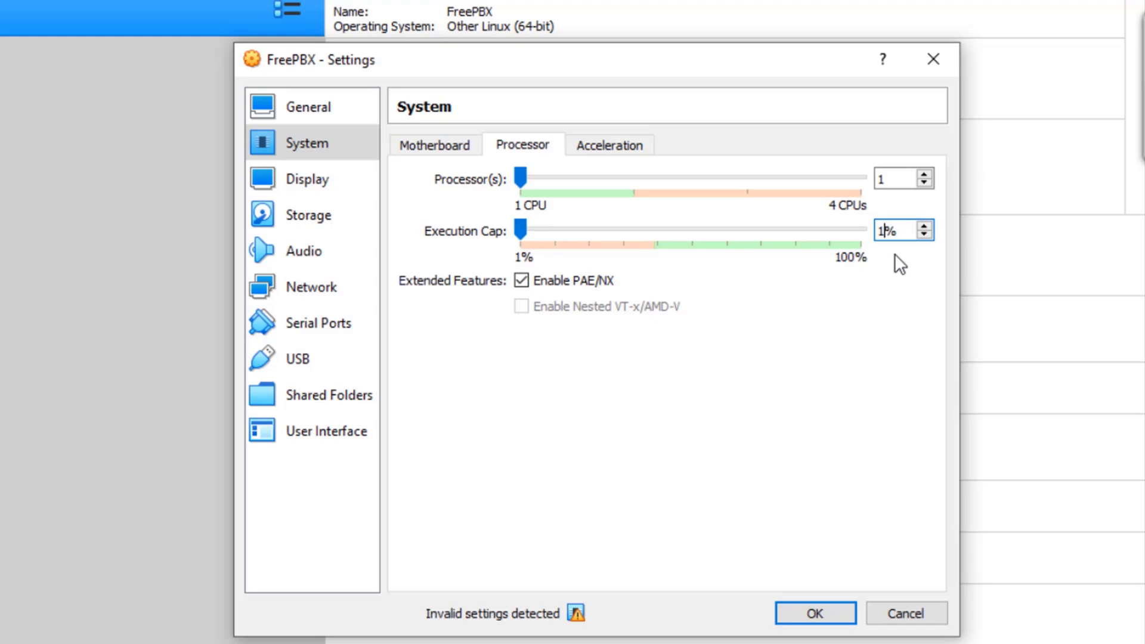
drag(520, 229, 686, 229)
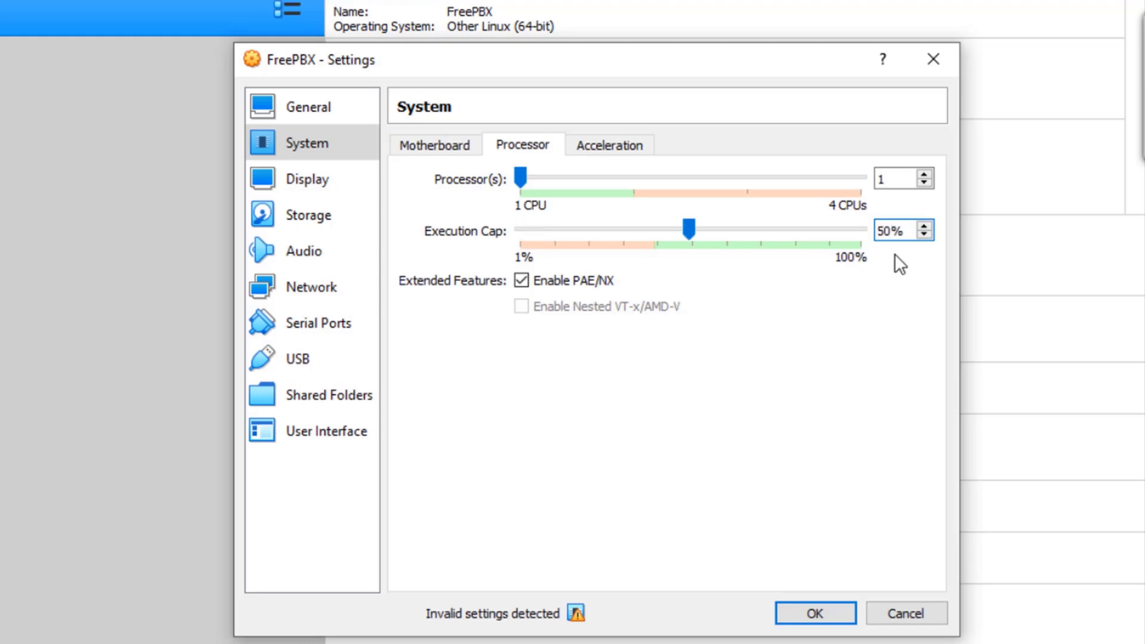
click(813, 612)
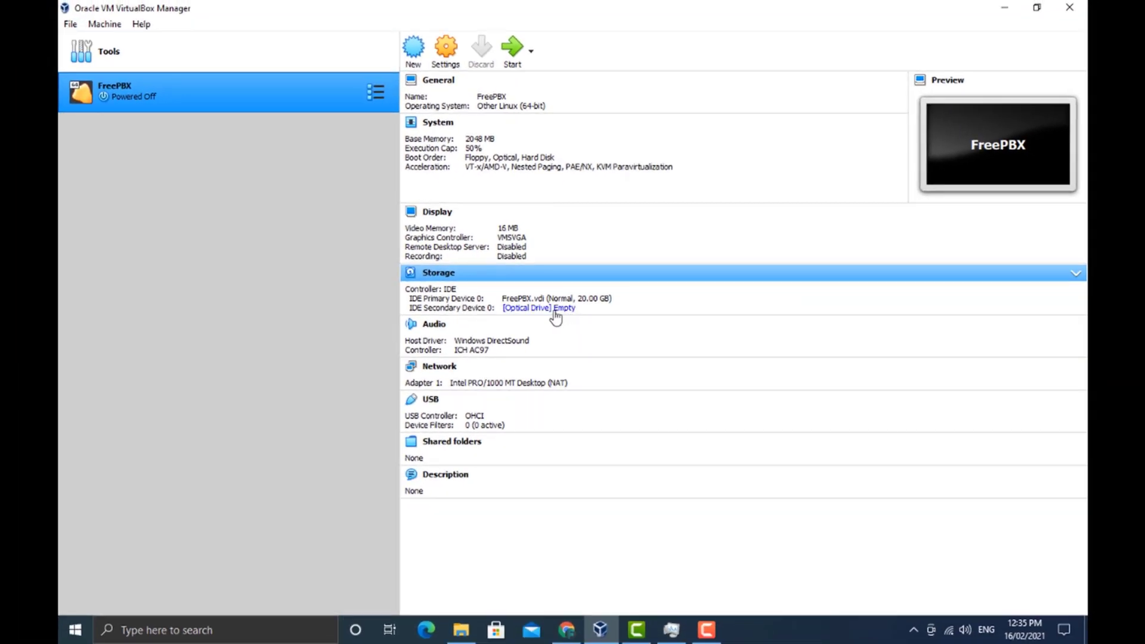
click(539, 307)
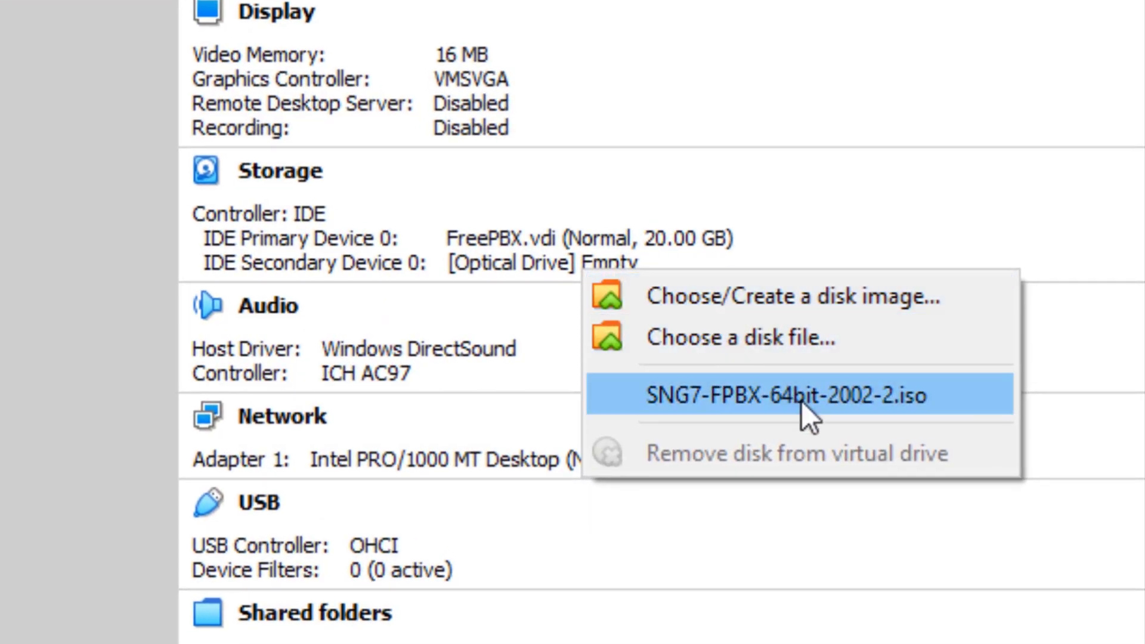
click(792, 395)
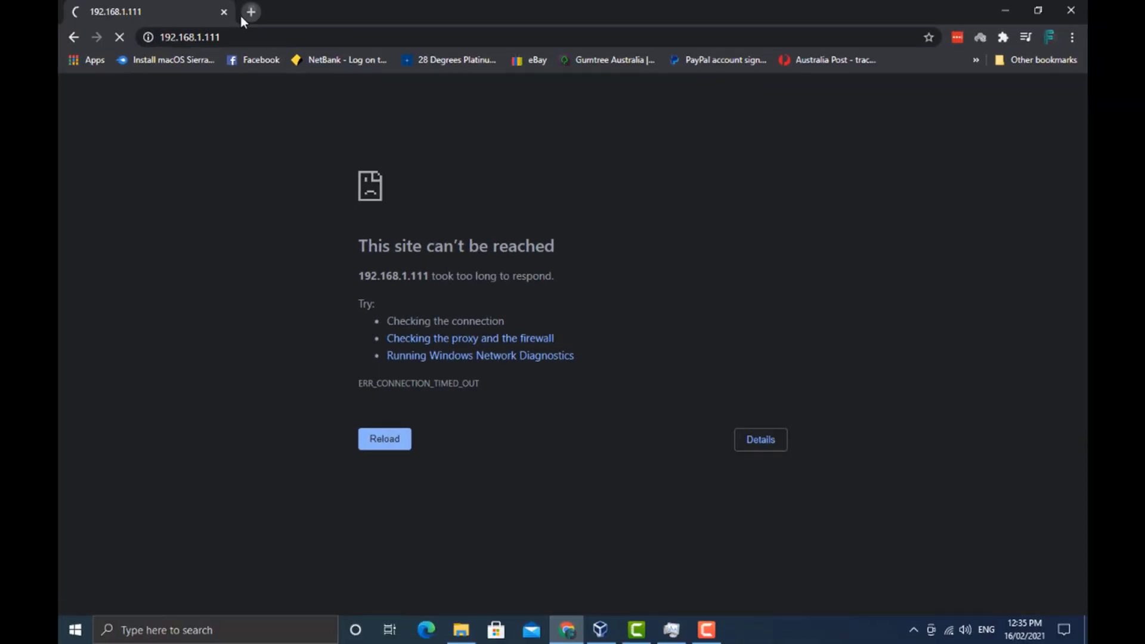
- Open asterisk.org in a new Chrome tab and go to its Downloads page
click(250, 12)
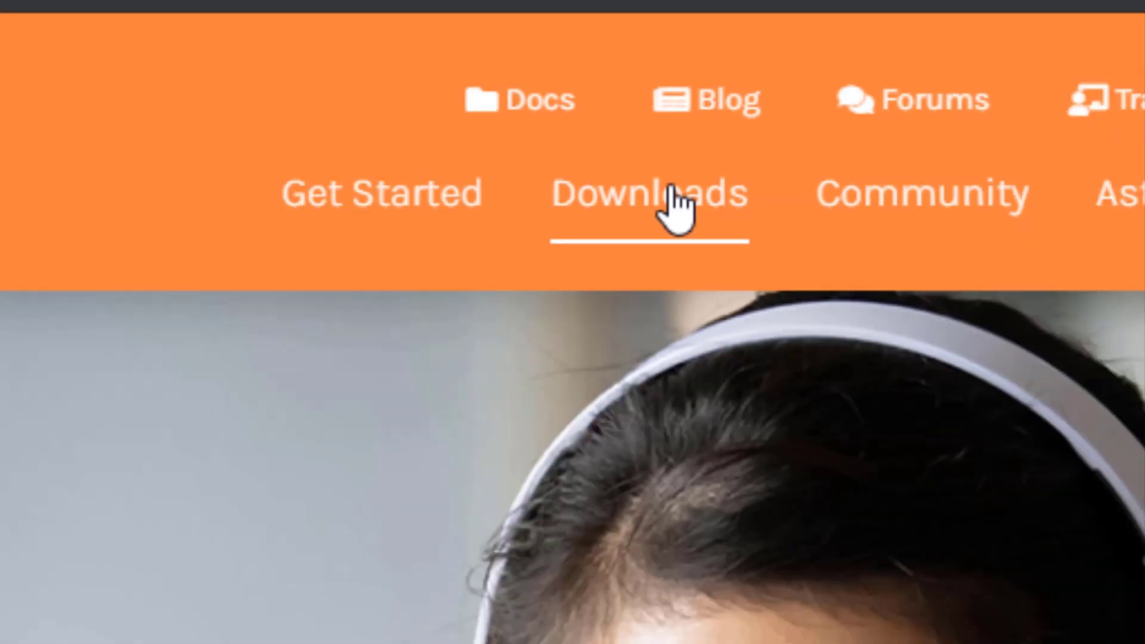
click(708, 130)
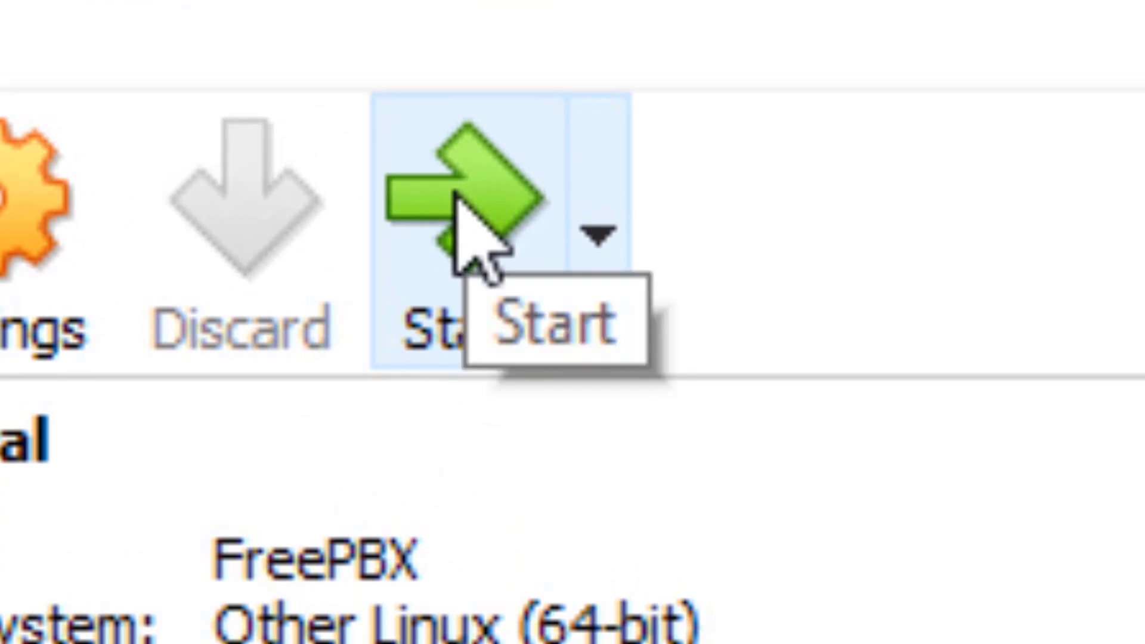
- Boot the FreePBX VM and launch the Fully Automatic Installation with output to VGA
click(464, 197)
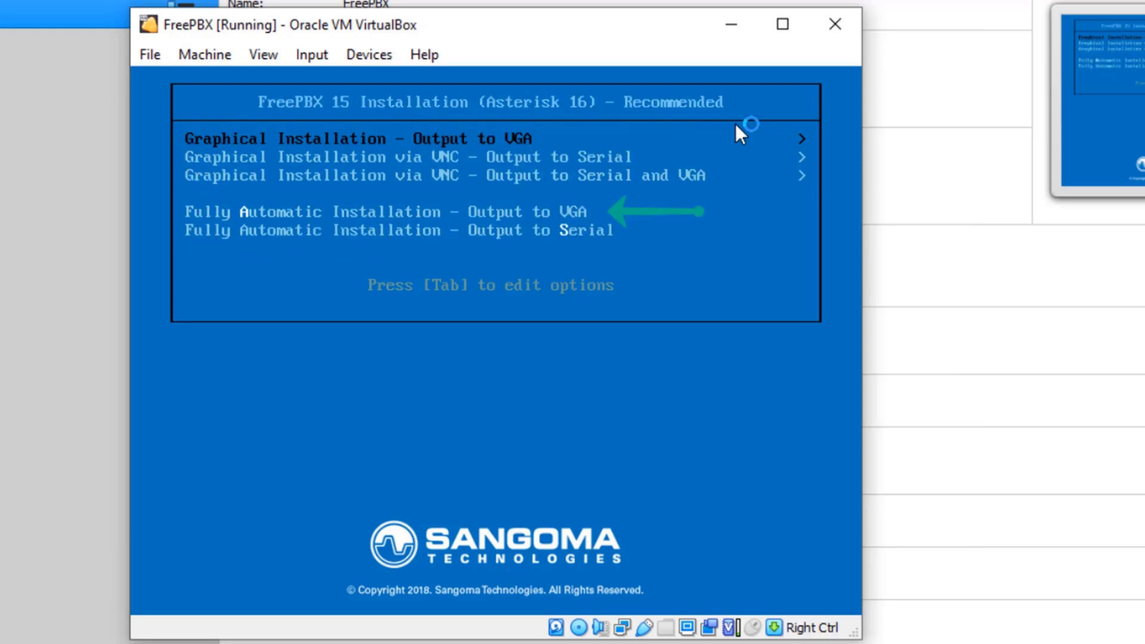
key(Down)
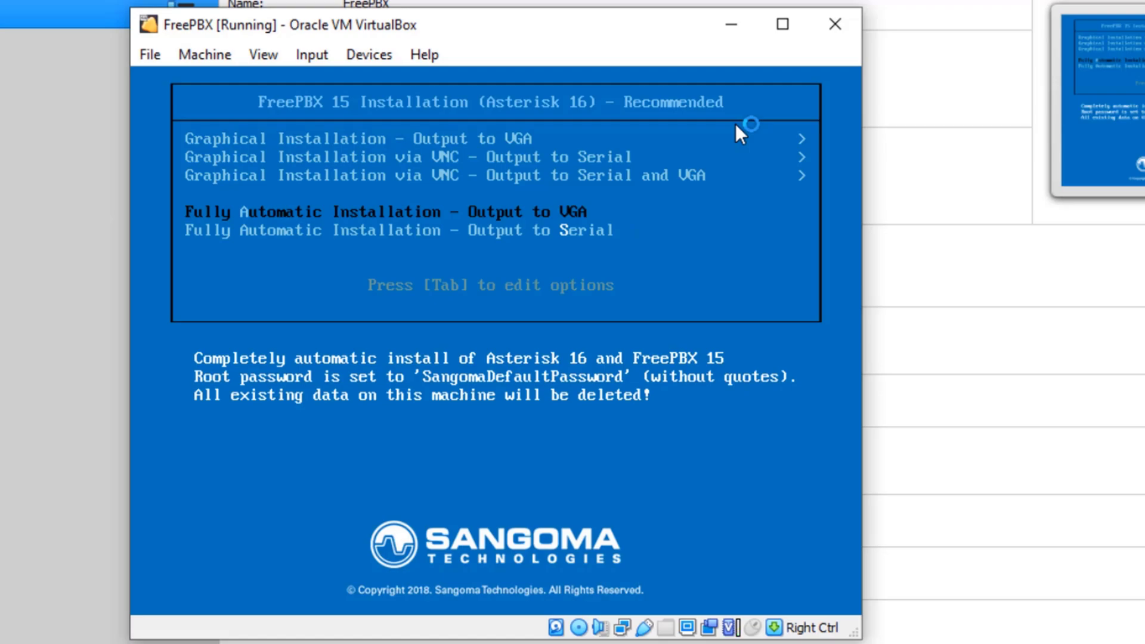
key(Up)
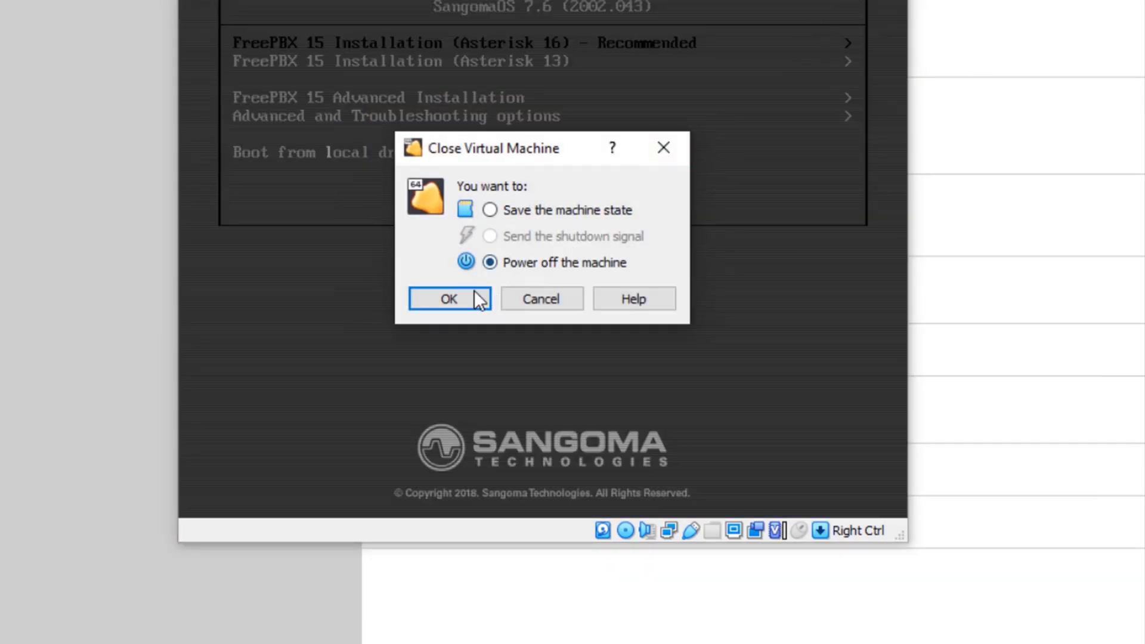
- Confirm Power off in the Close Virtual Machine dialog
click(449, 299)
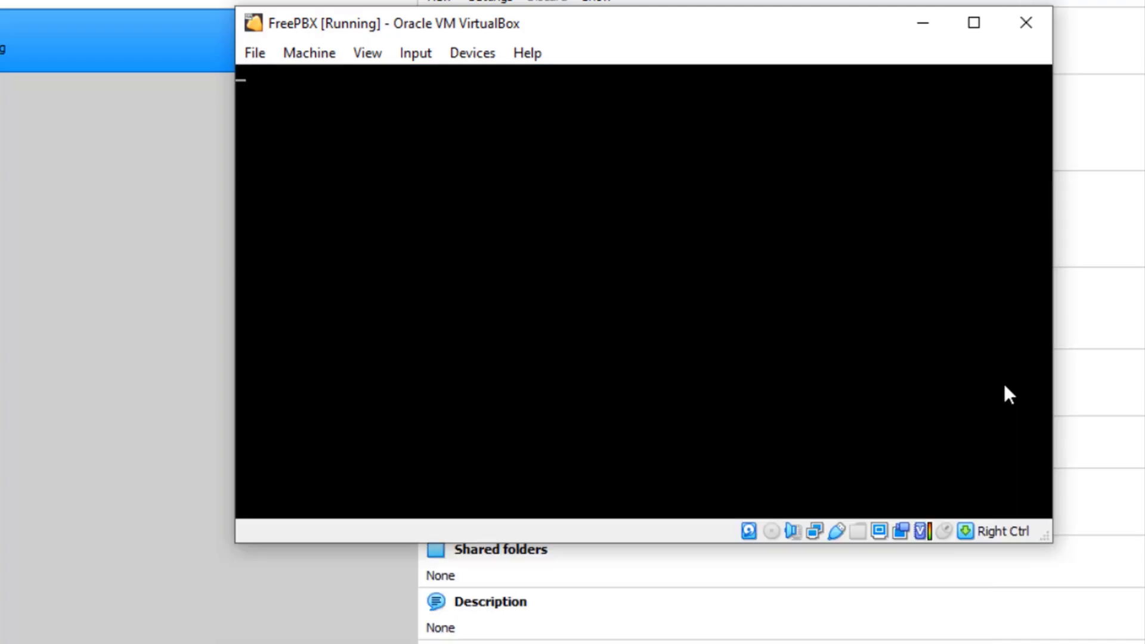
- Log in to the FreePBX console as root and run the shutdown command
scroll(down, 3)
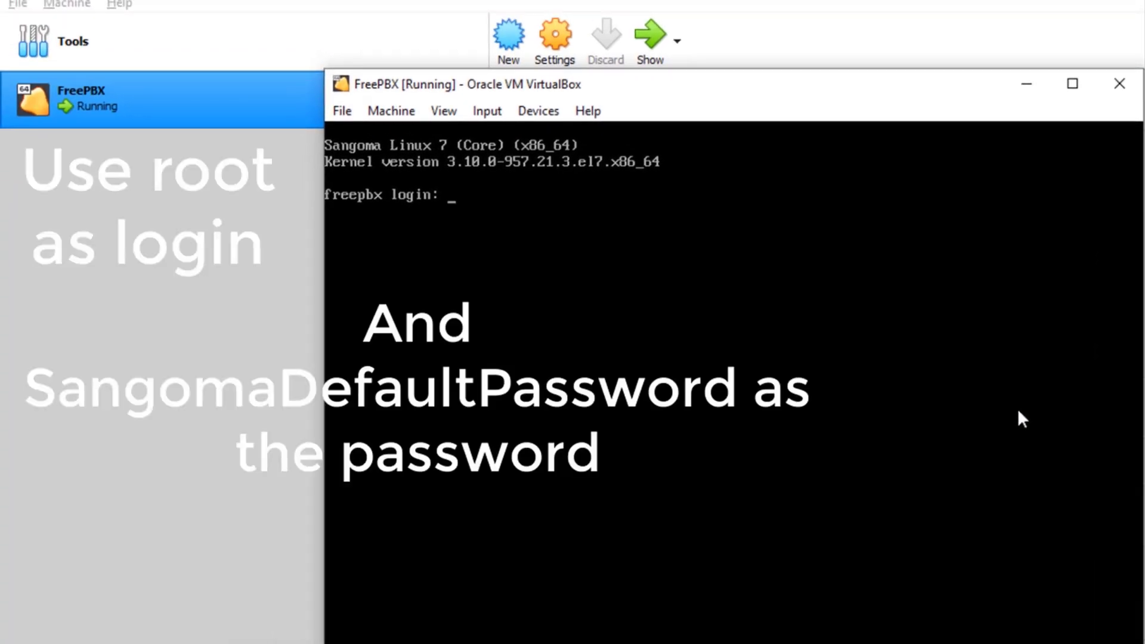
text(root)
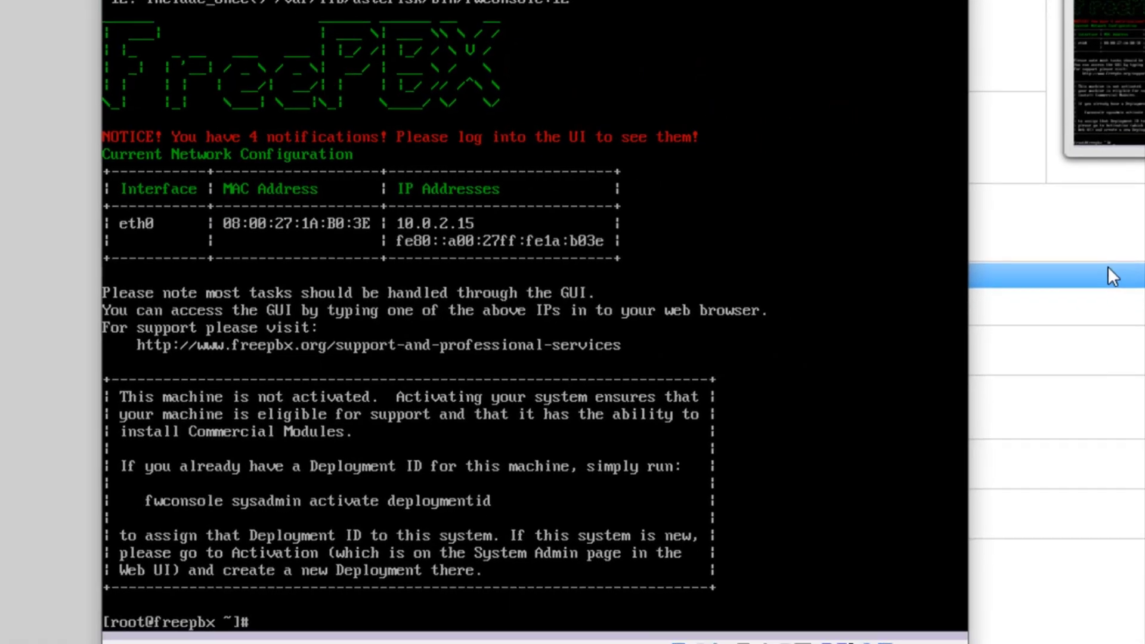
text(shutdown)
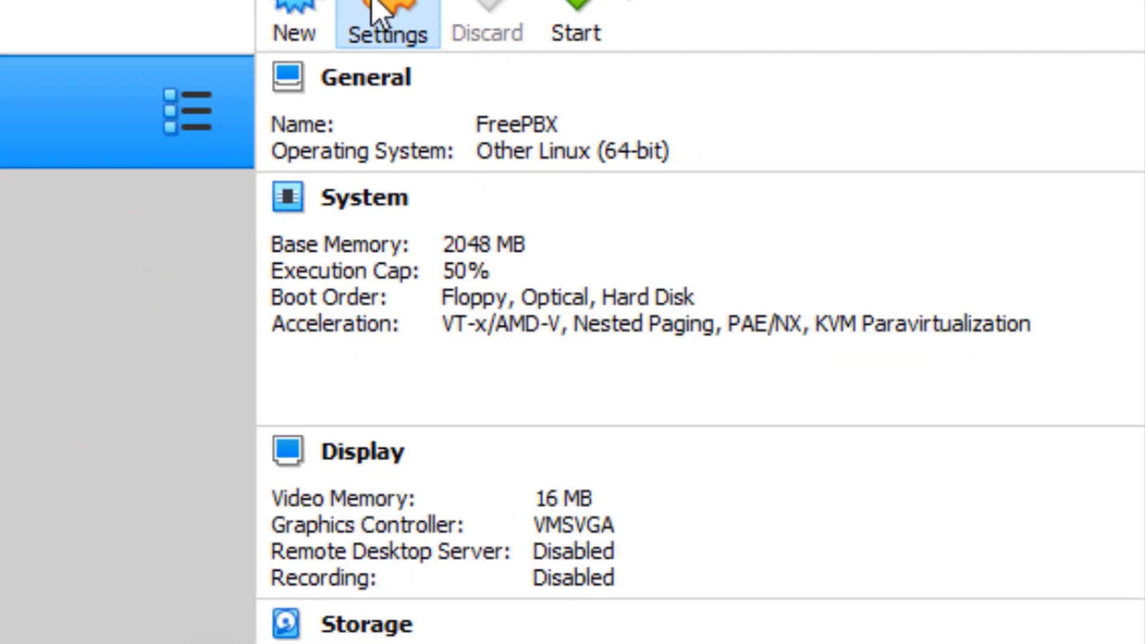
- Bridge the FreePBX VM's network adapter to the NETGEAR WNDA3100v2 wireless adapter and save
click(387, 22)
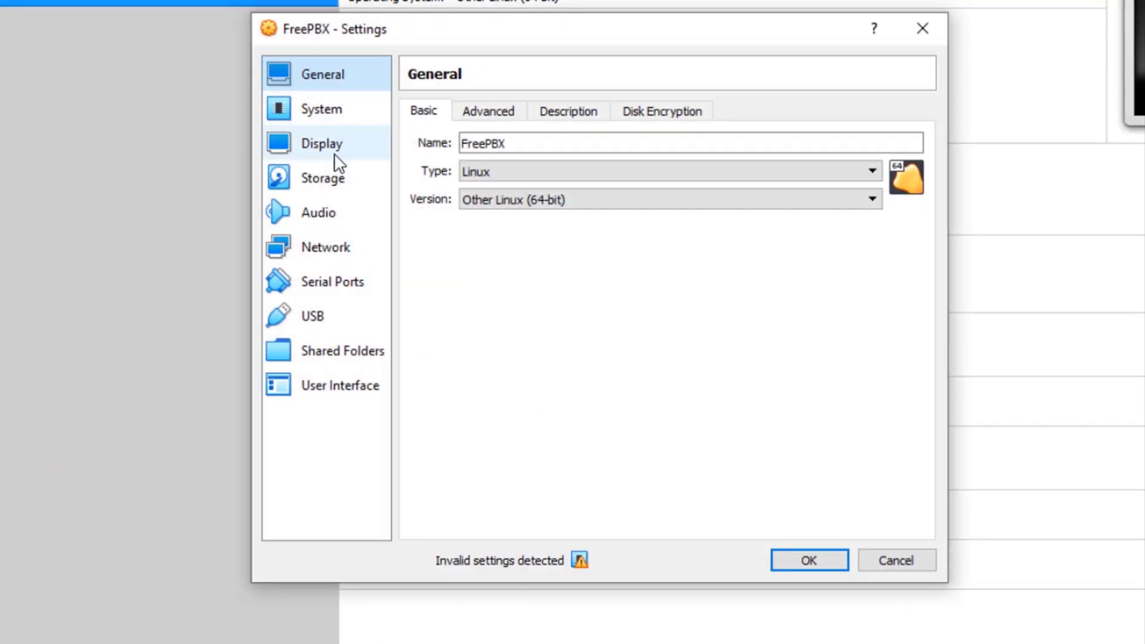
click(325, 247)
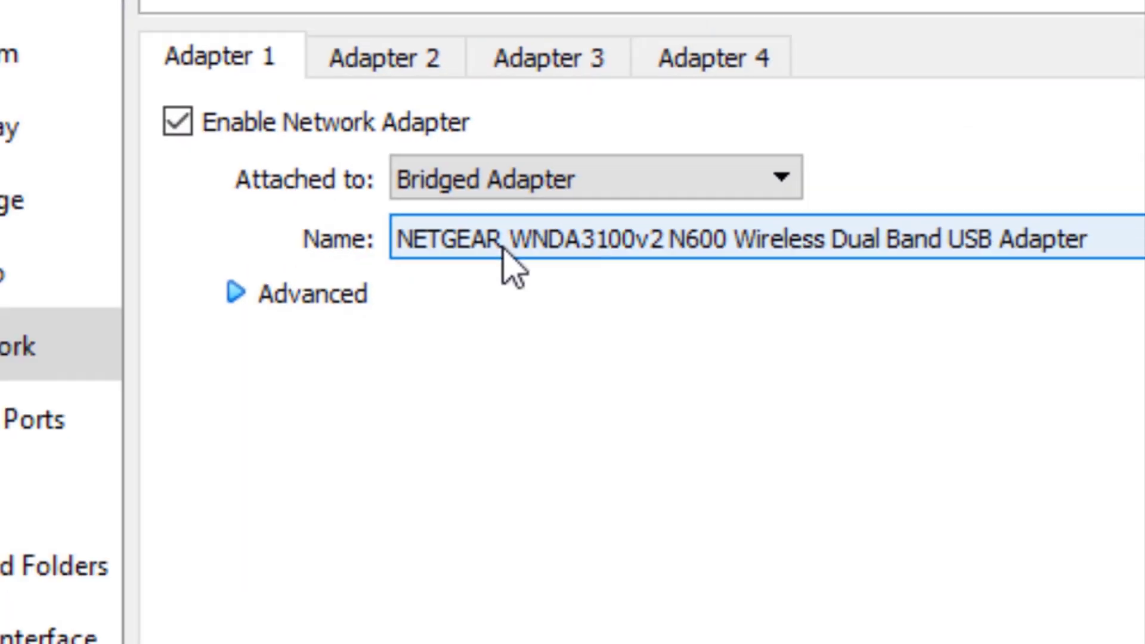
click(777, 237)
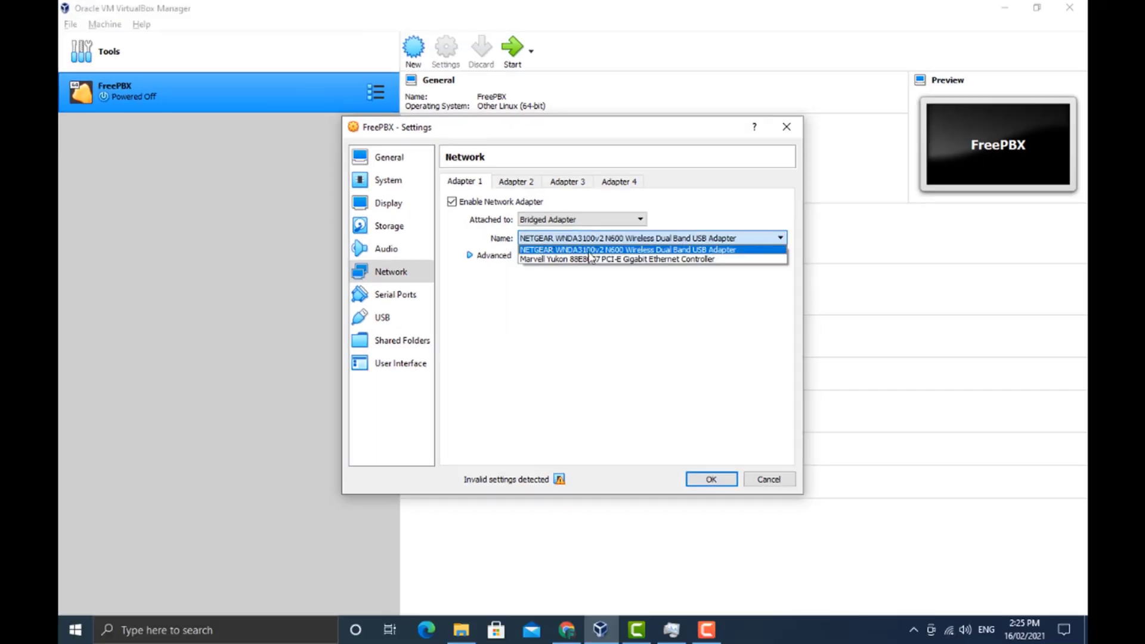
click(626, 249)
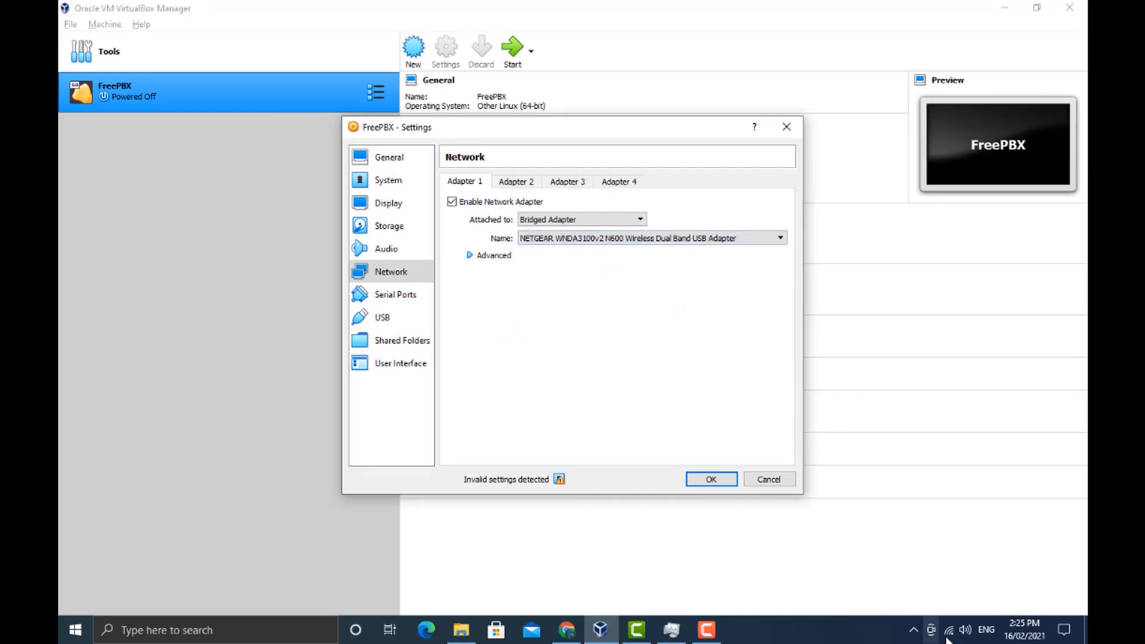
click(949, 629)
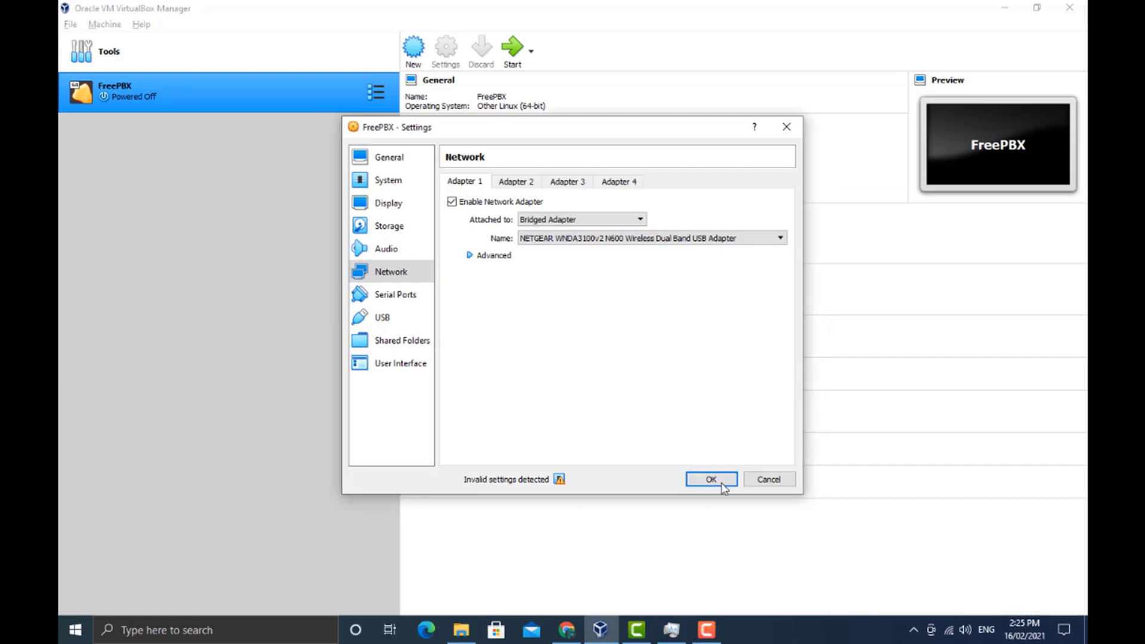
click(710, 478)
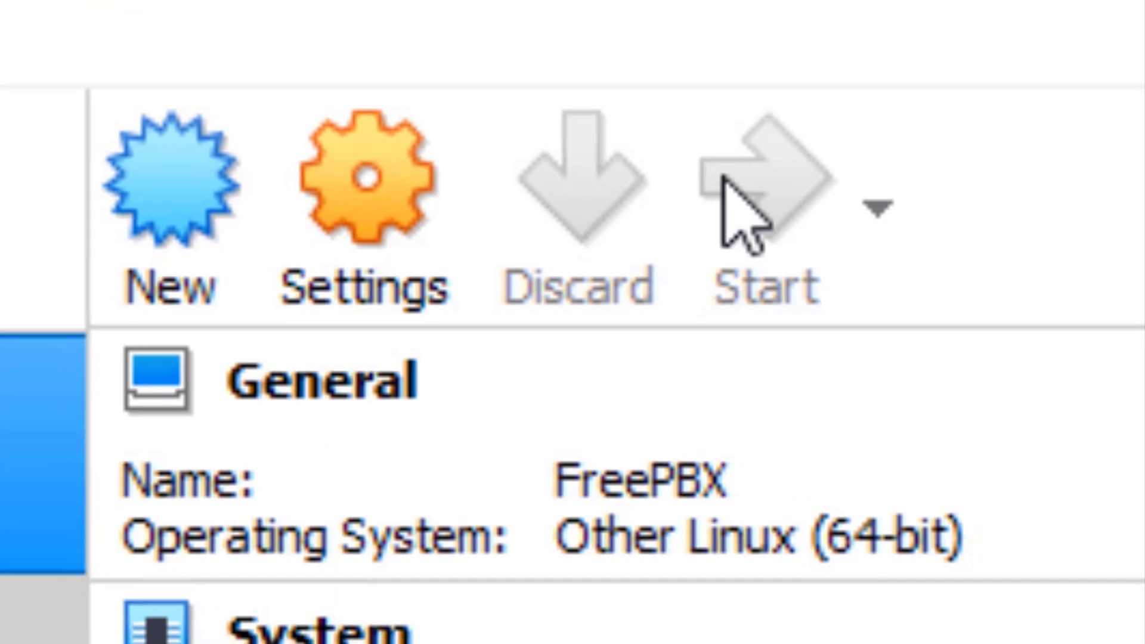
- Boot the FreePBX VM from the VirtualBox manager
click(759, 182)
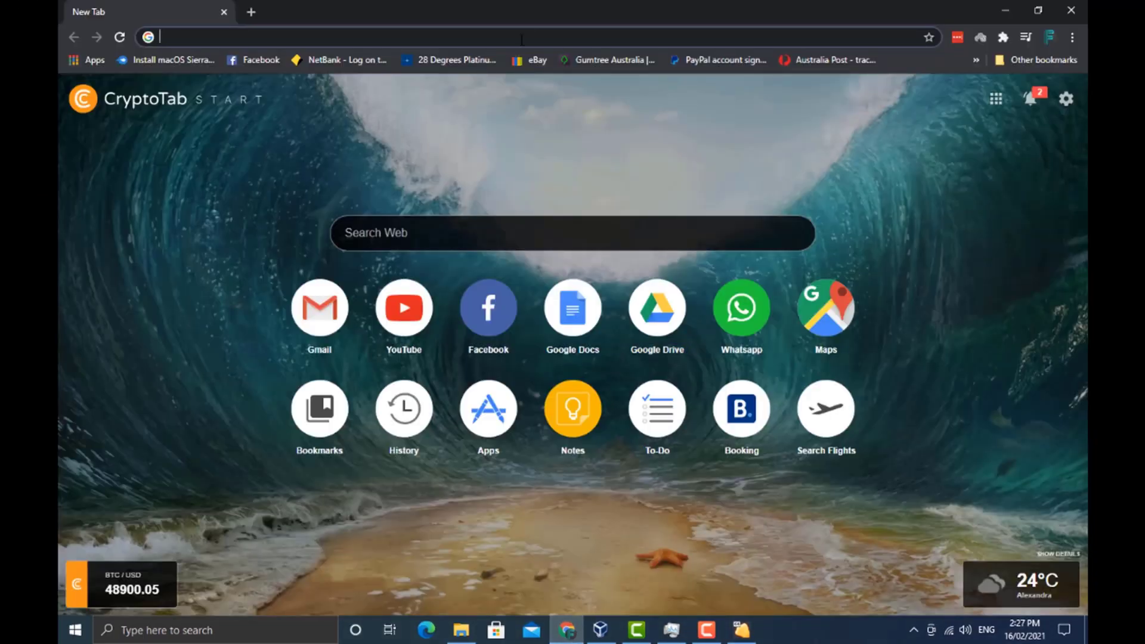
- Enter the FreePBX server address, set the admin username Admin, and enter a password
click(511, 37)
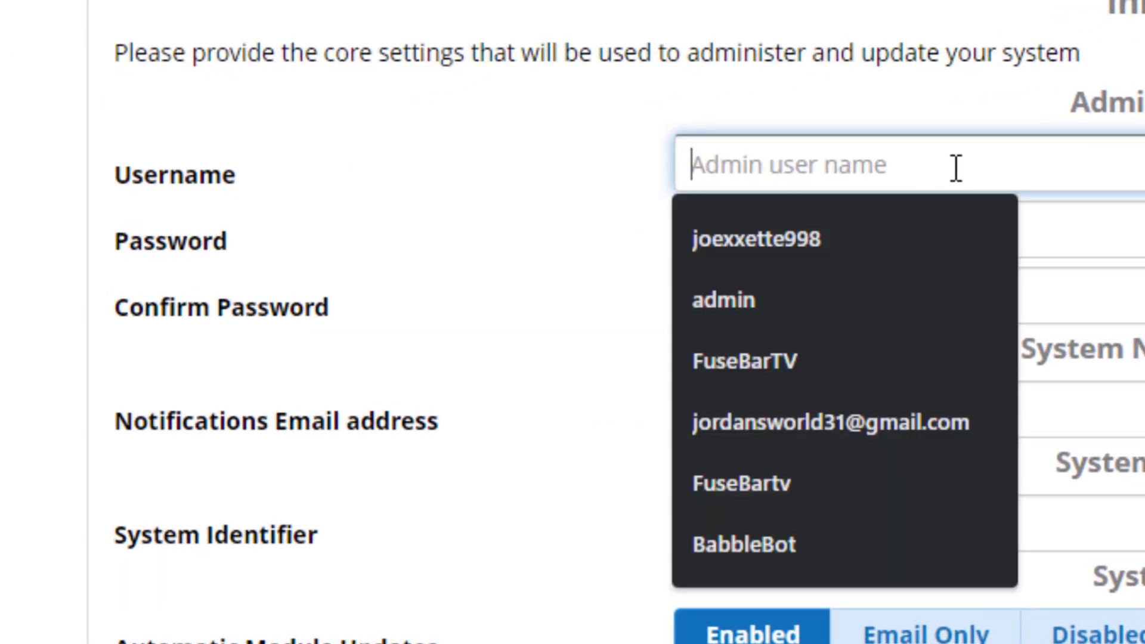
text(D)
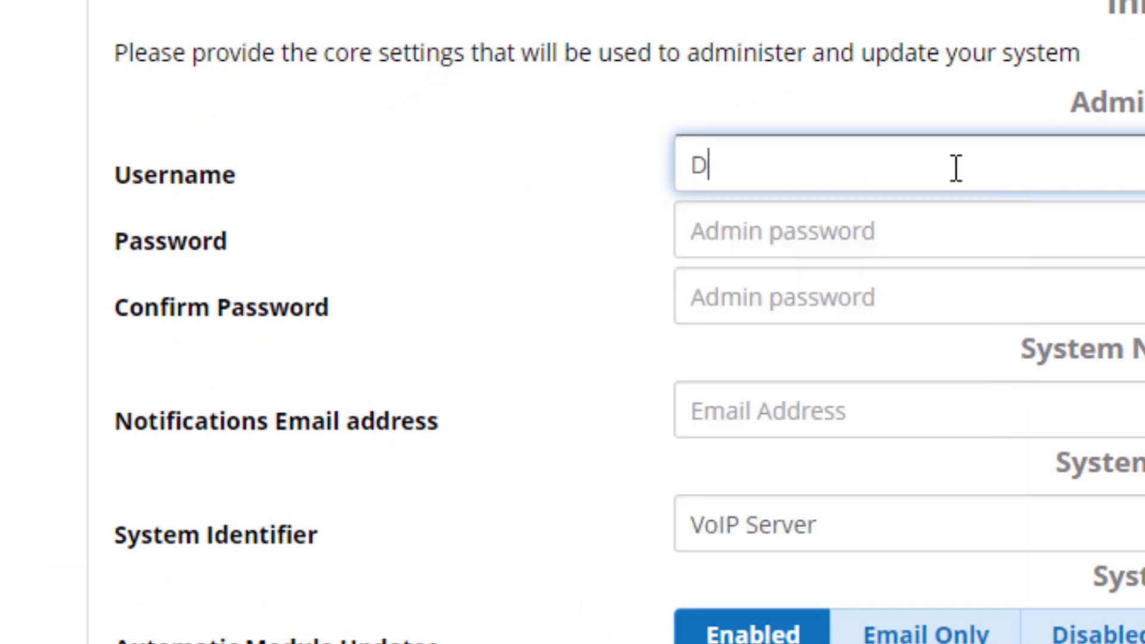
text(dmin)
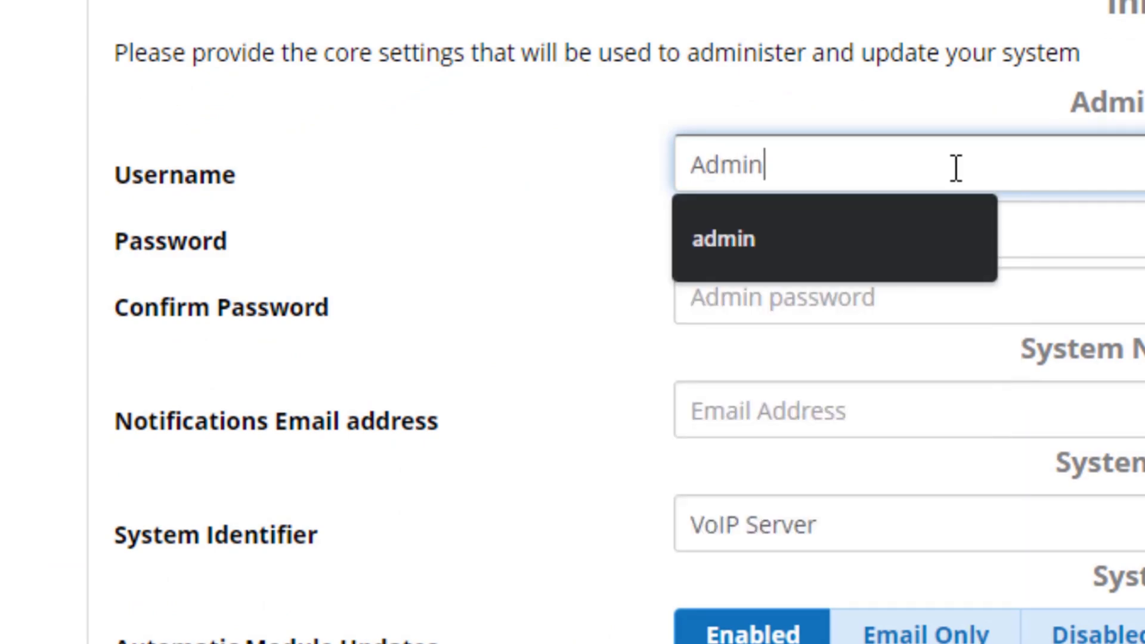
click(840, 231)
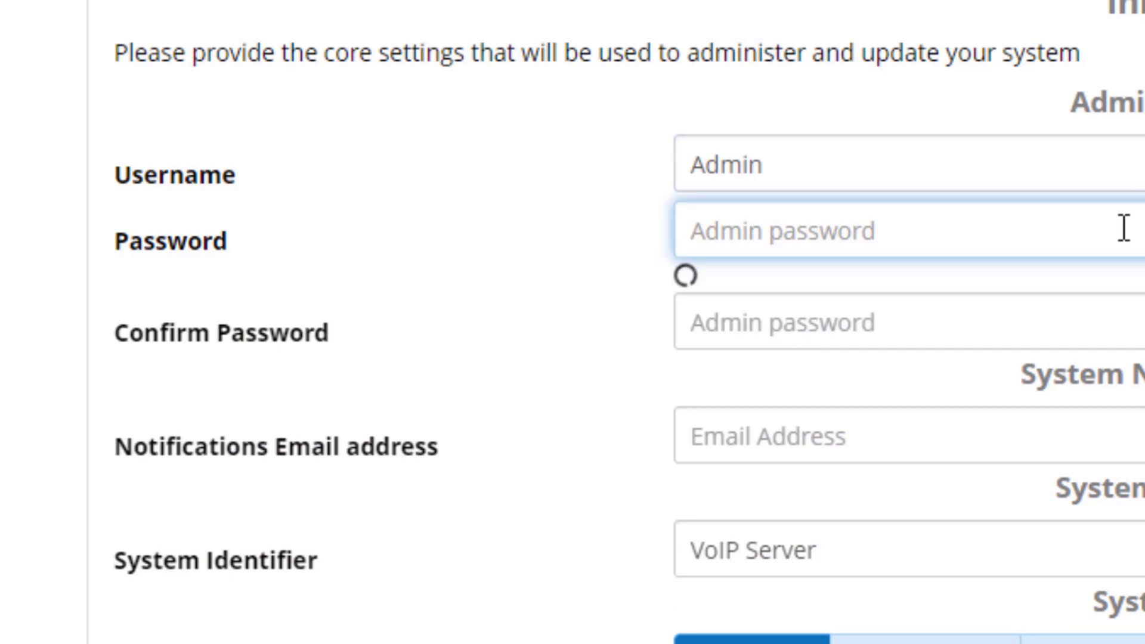
text(••)
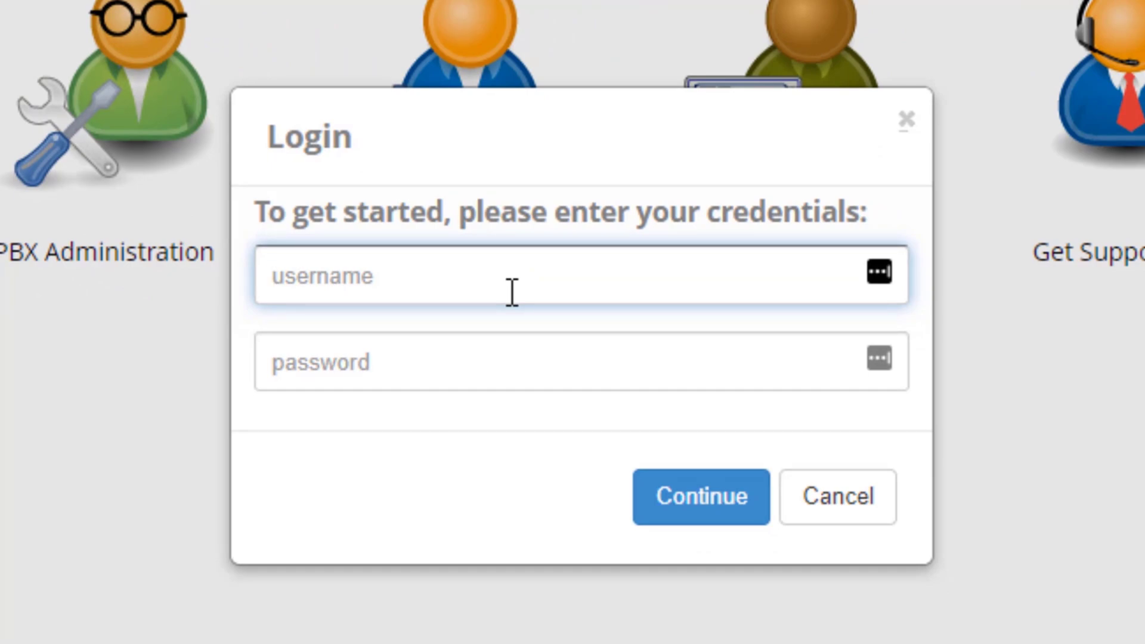
- Log in to FreePBX with username admin and its password
text(admin)
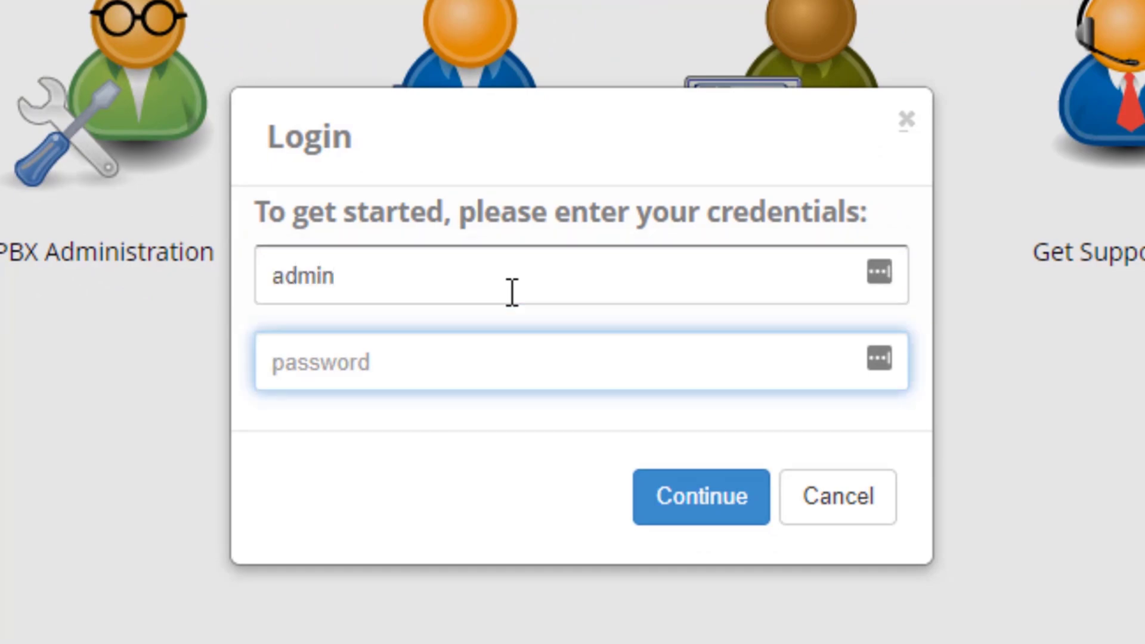
text(password)
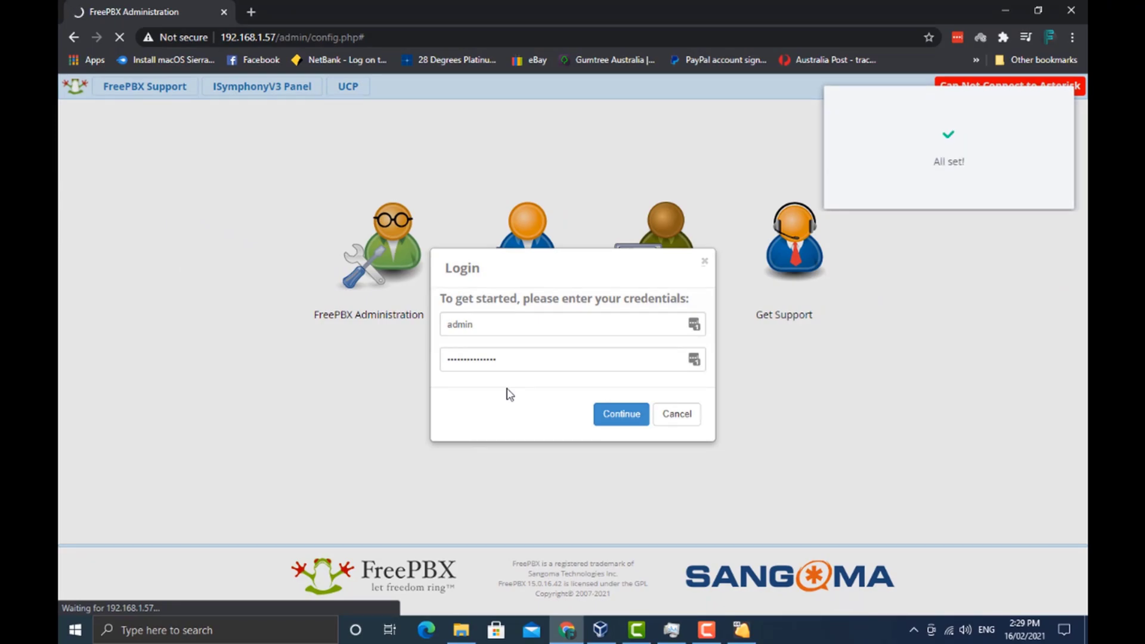
click(620, 414)
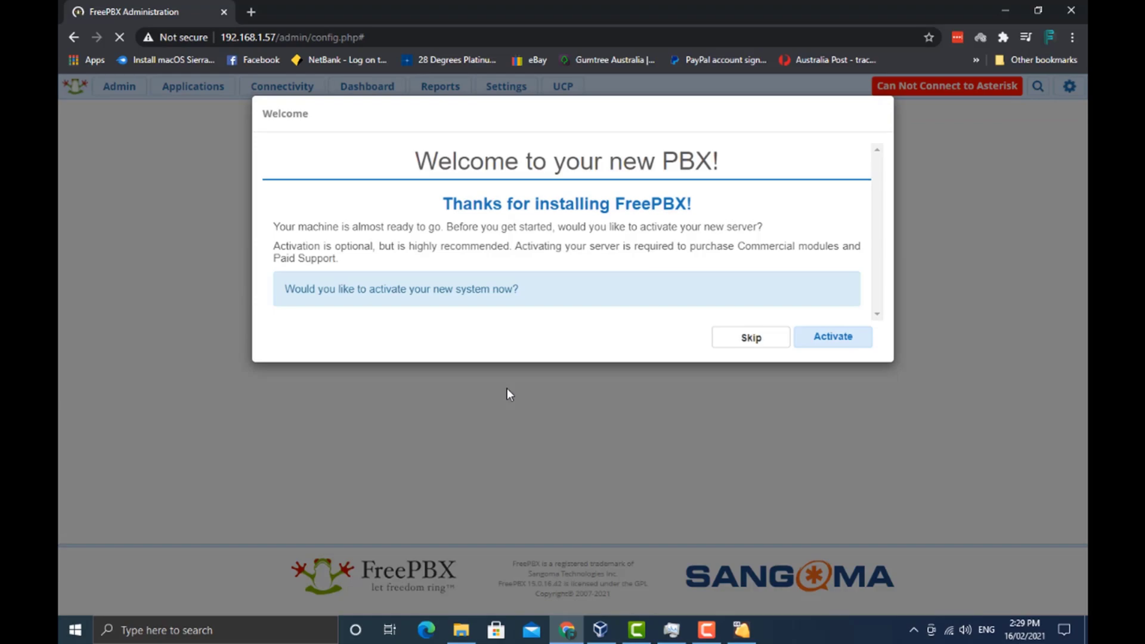
- Skip system activation and dismiss the IP phones promotion
click(750, 336)
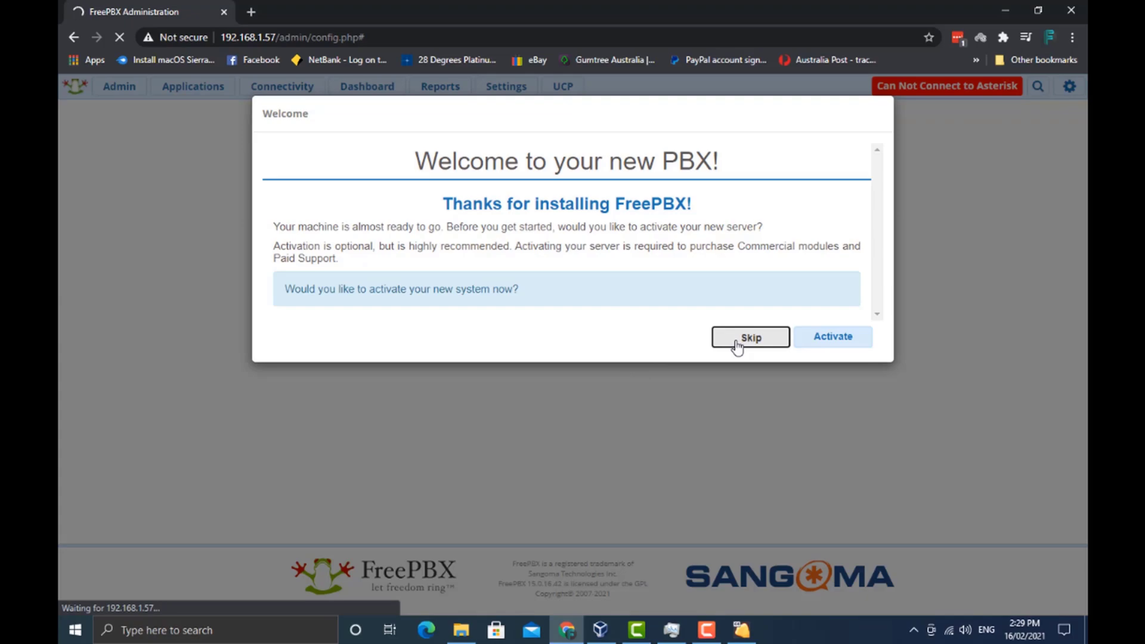
click(749, 336)
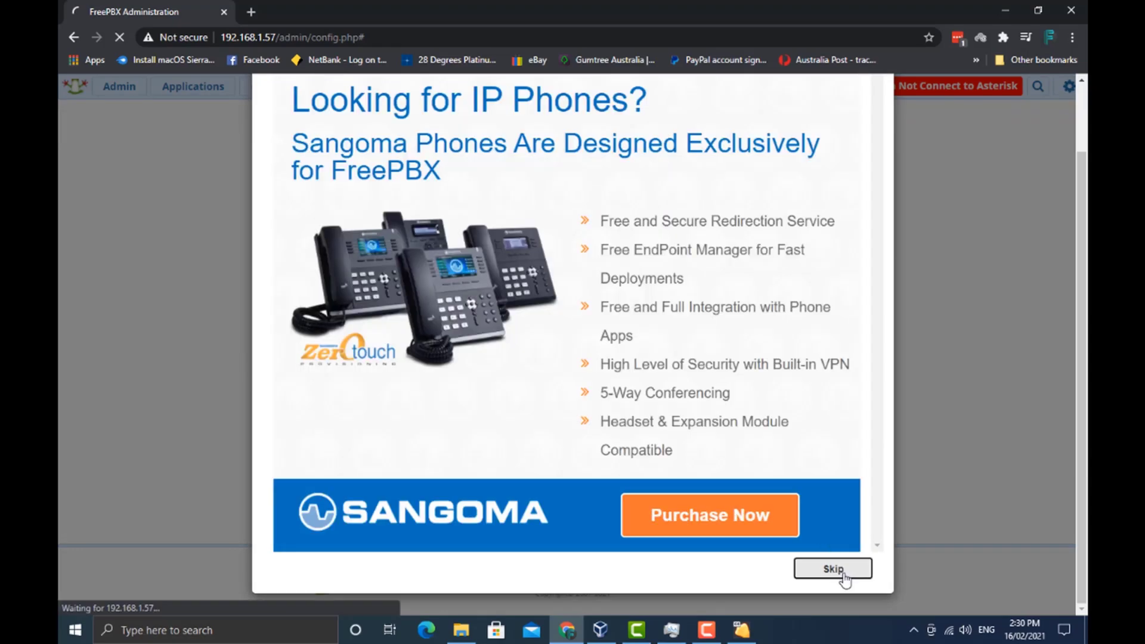
click(831, 569)
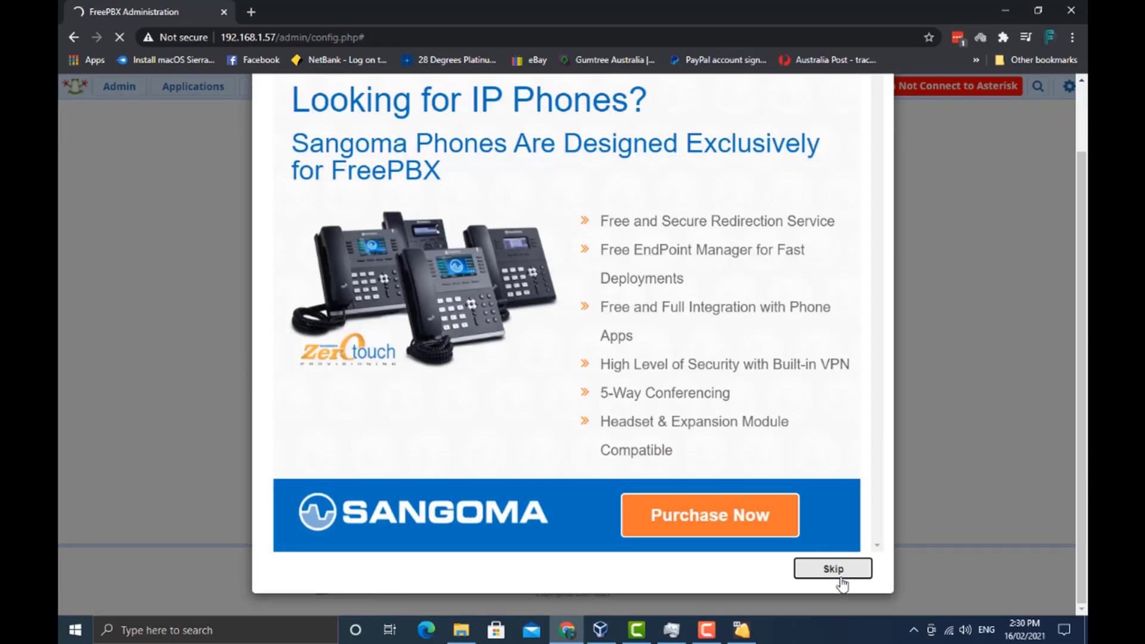
click(832, 568)
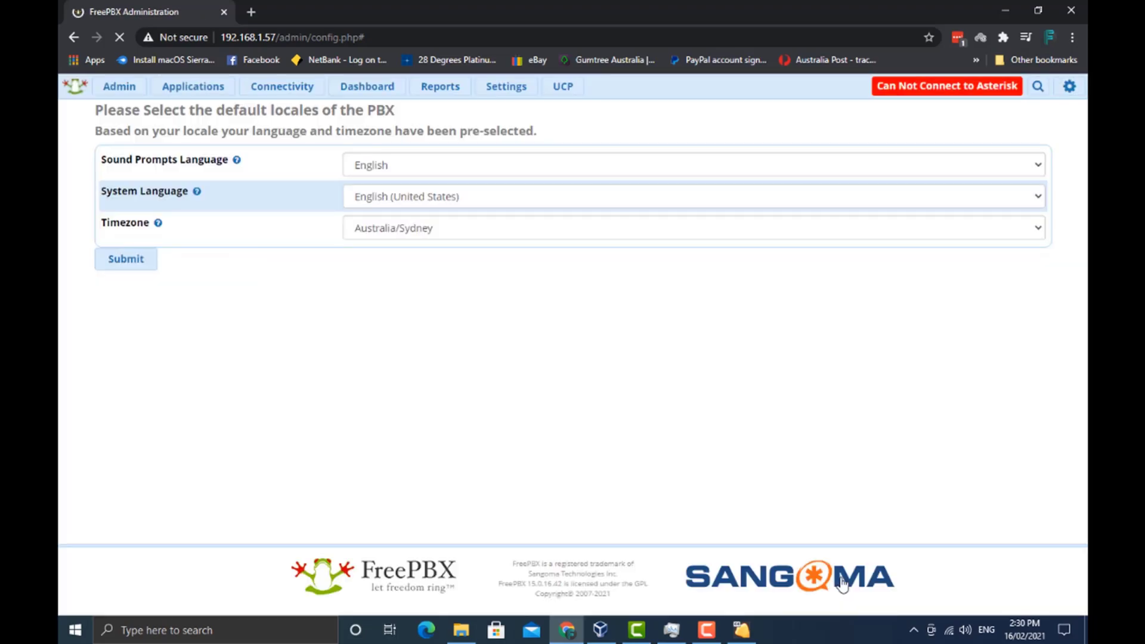
- Submit the default language and timezone, abort the Smart Firewall wizard, and decline SIPStation
click(125, 258)
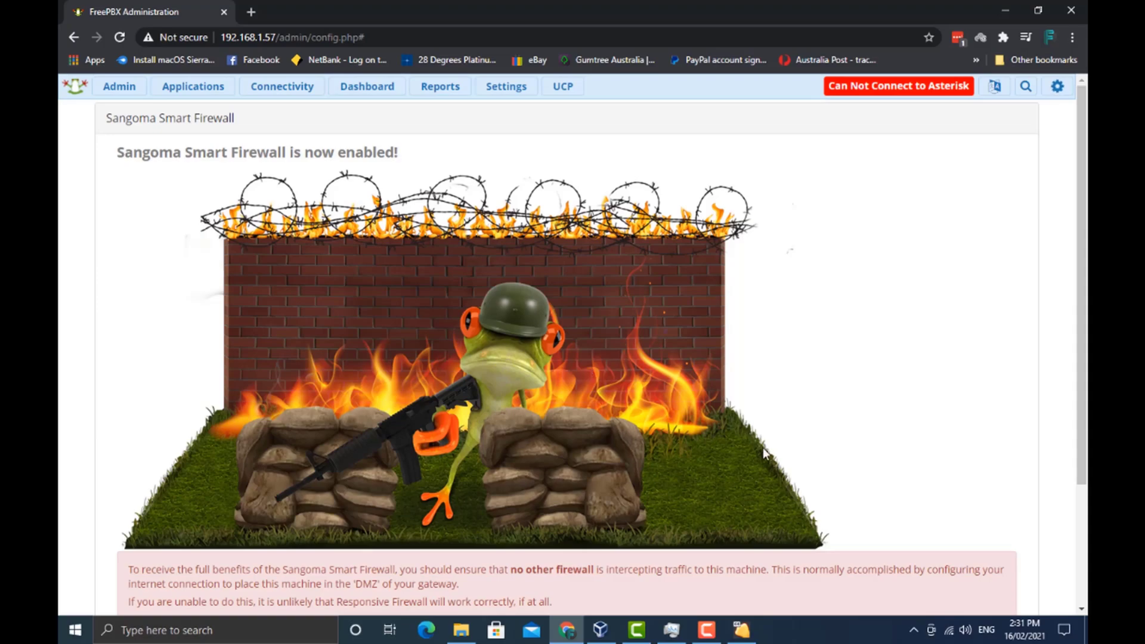
scroll(down, 3)
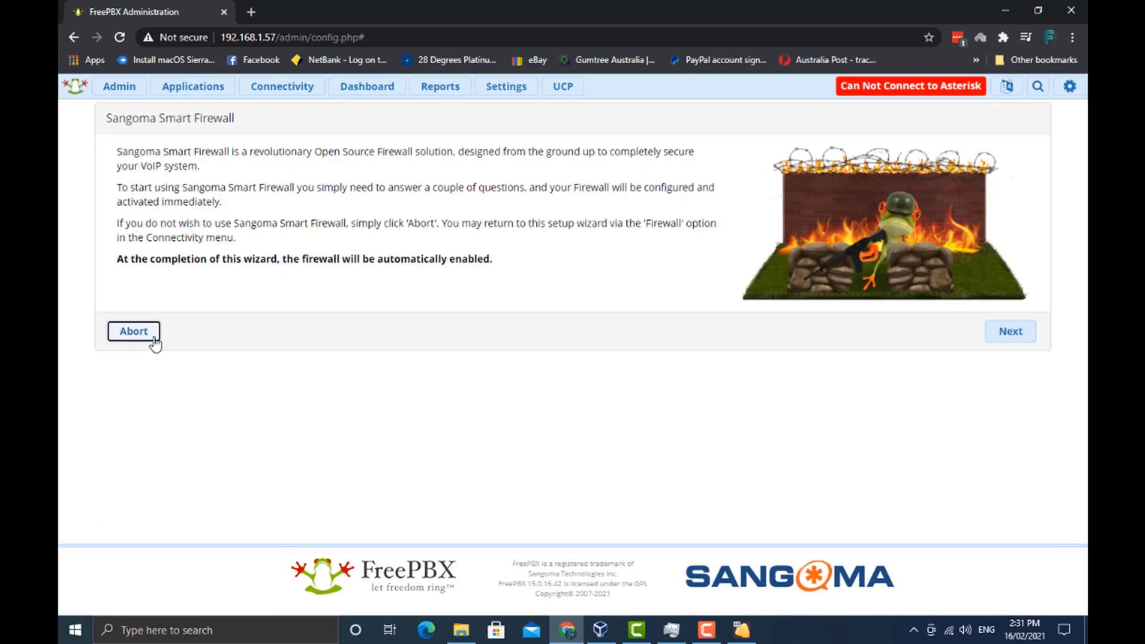
click(133, 330)
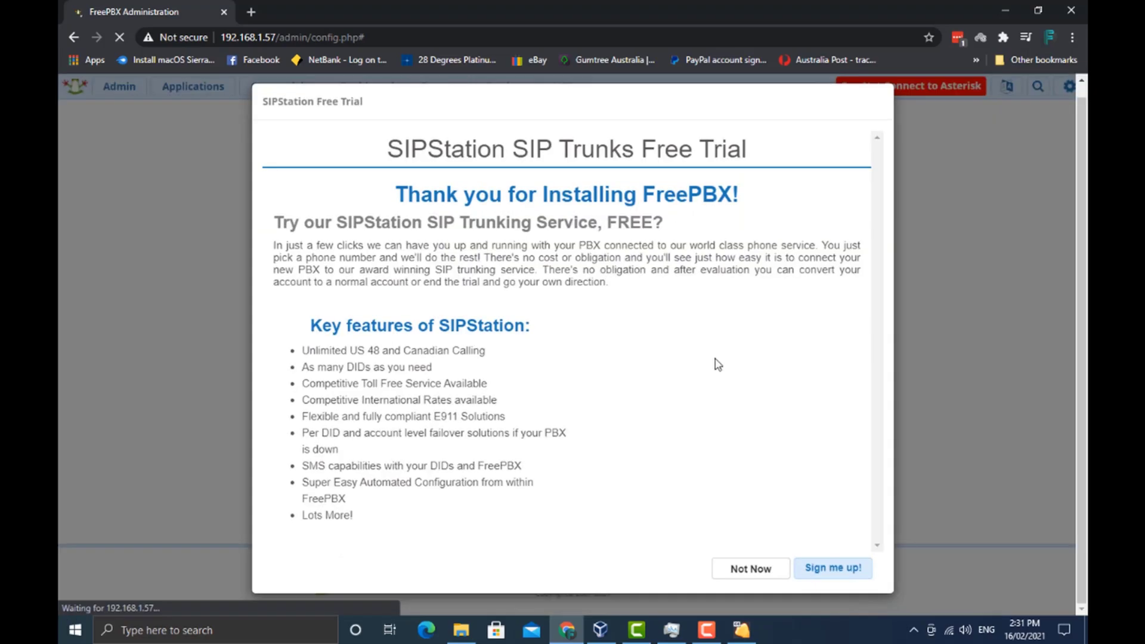
mouse_move(750, 568)
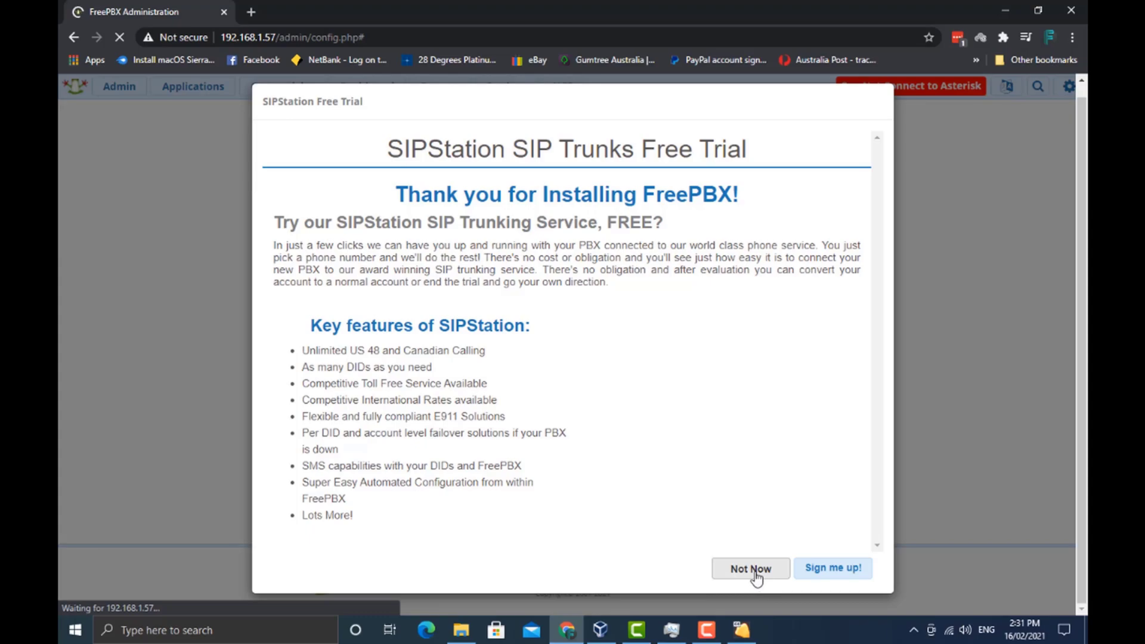
click(750, 568)
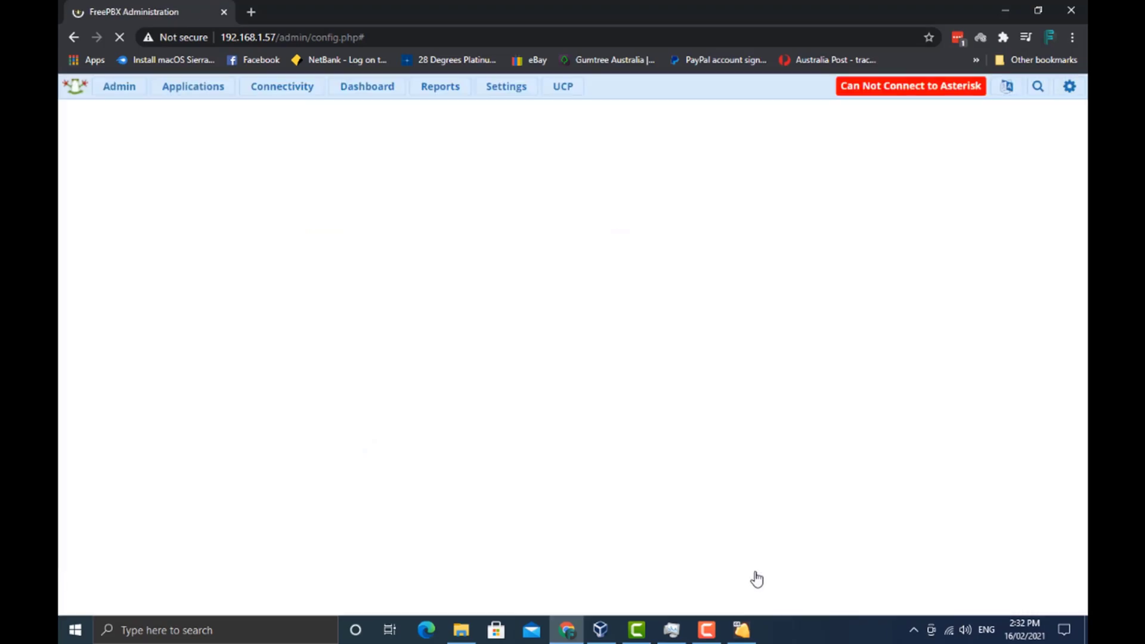